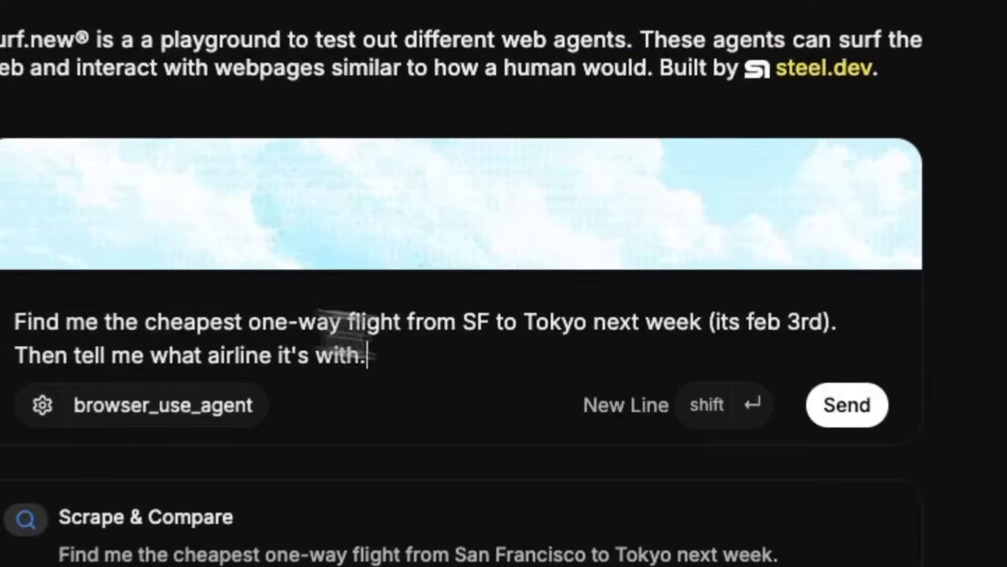
- Send the SFO-to-Tokyo cheapest one-way flight request and let the agent fill Google Flights
left_click(847, 405)
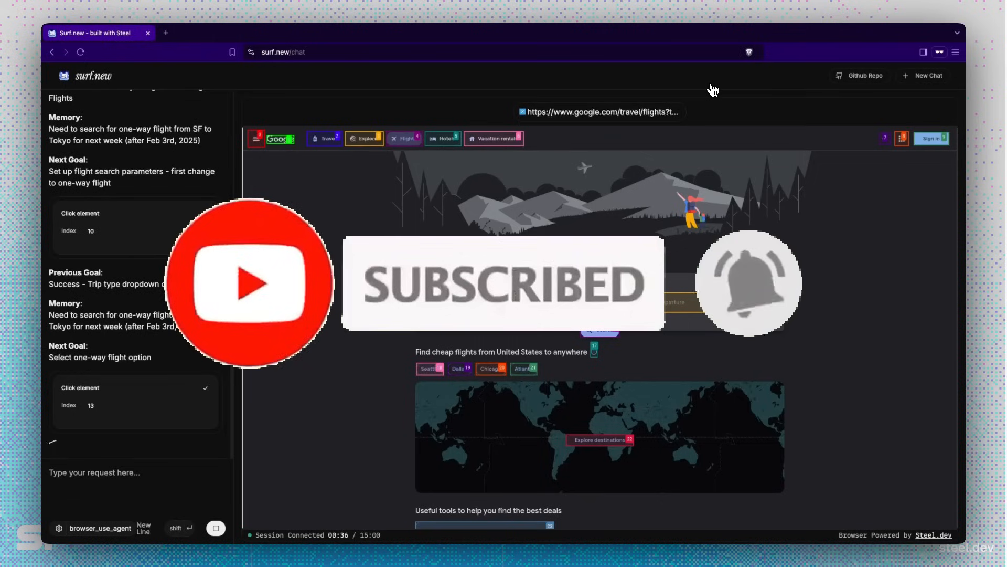
type("San Francisco")
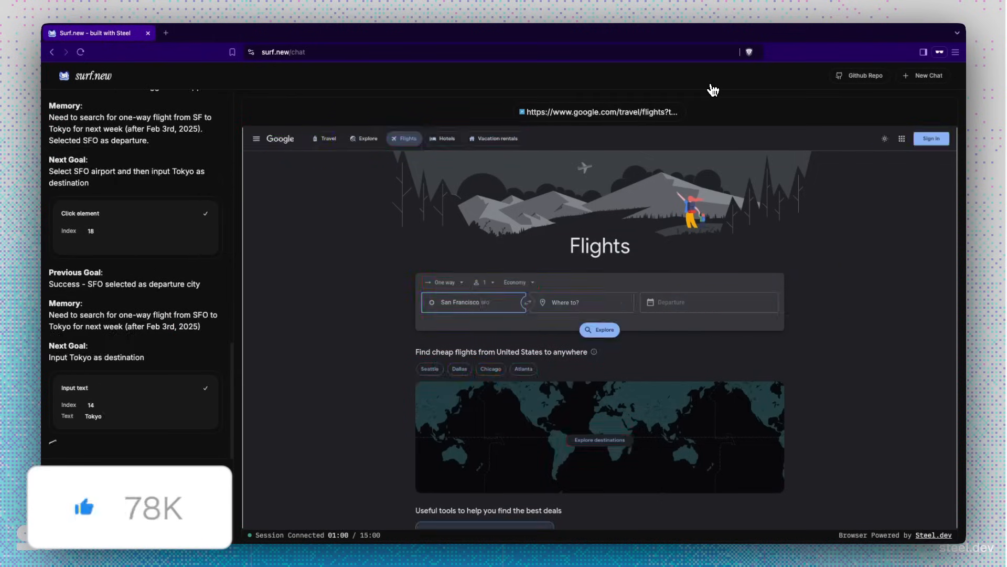
type("Tokyo, Japan")
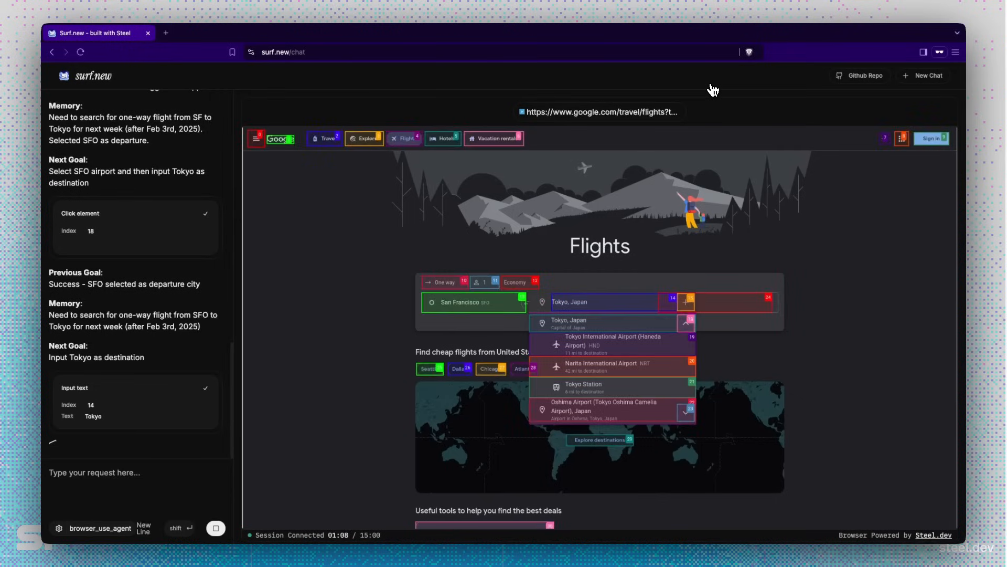
left_click(611, 344)
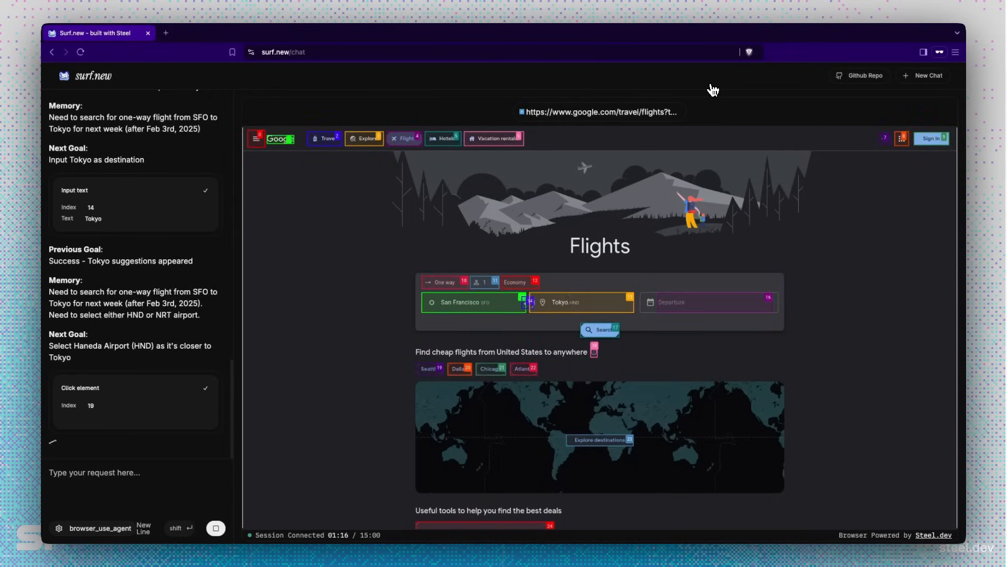
left_click(709, 302)
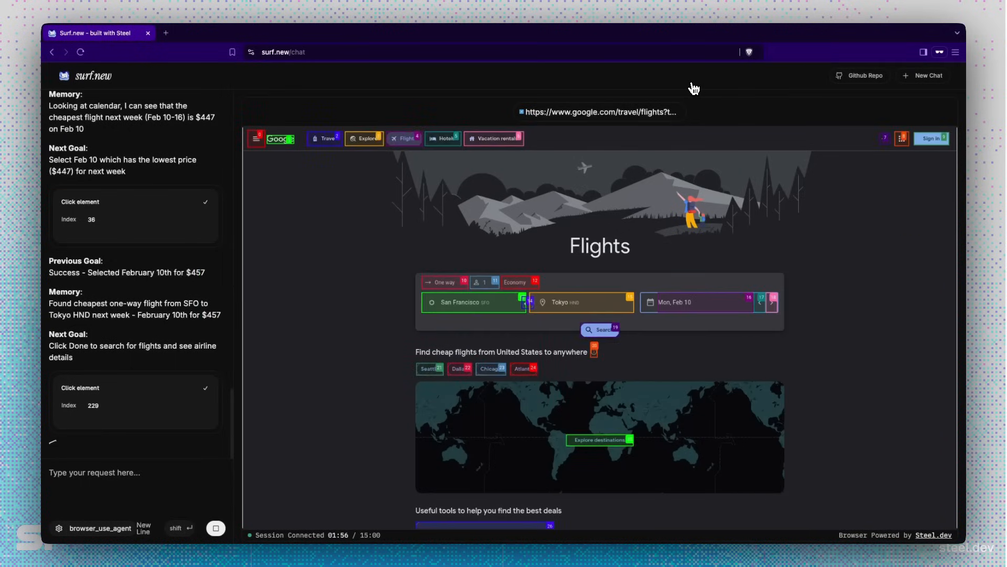
left_click(599, 329)
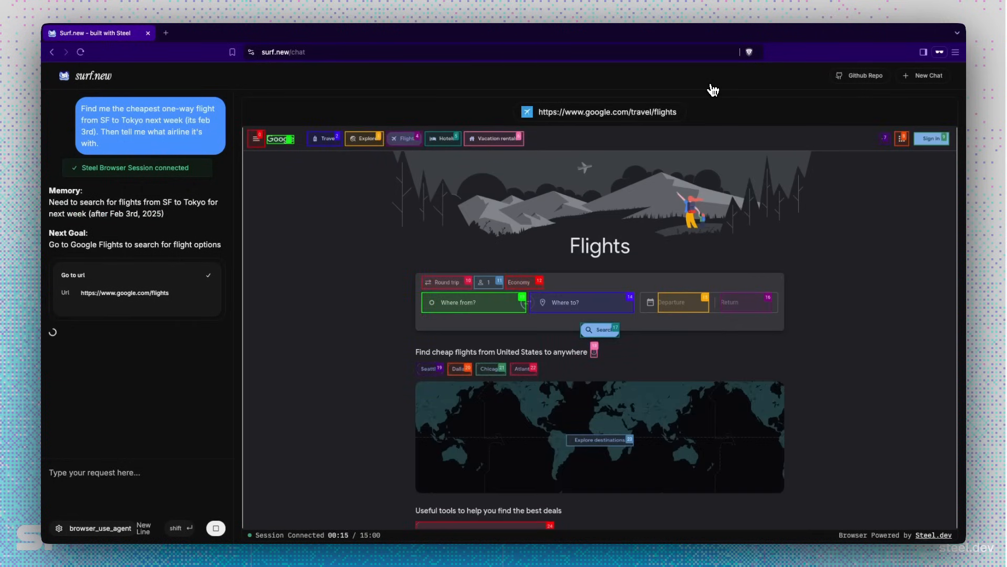
left_click(447, 282)
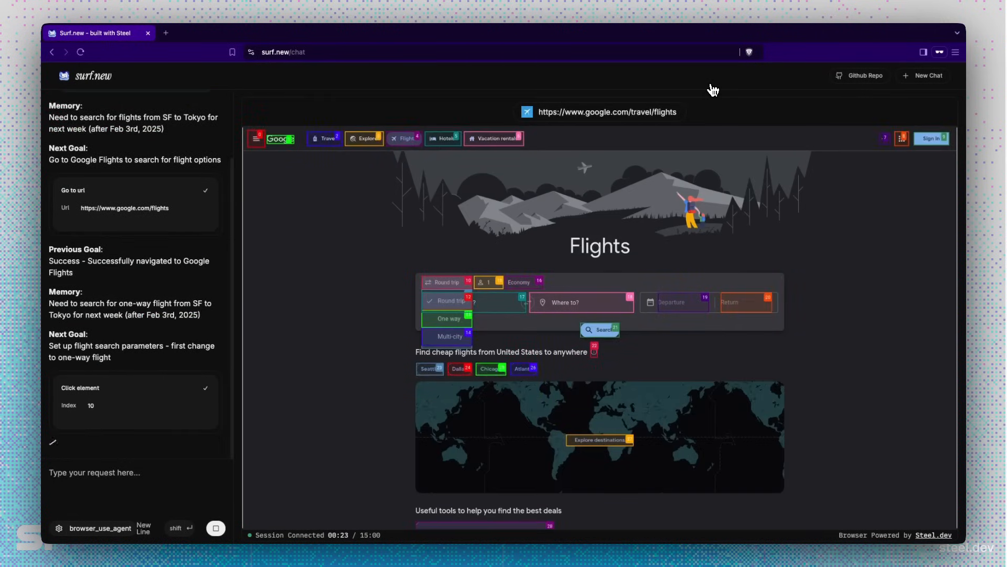
left_click(449, 318)
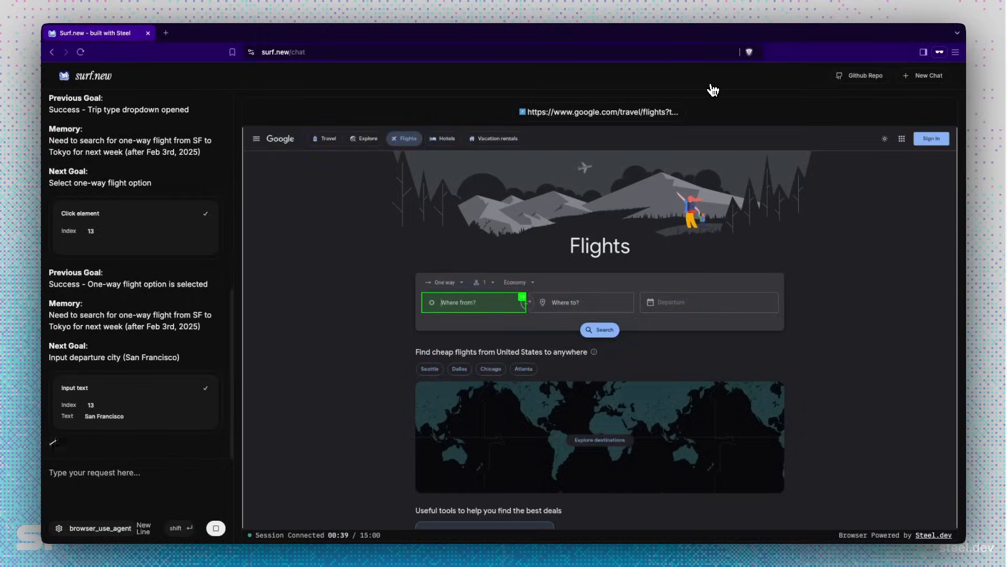
type("San Franisco")
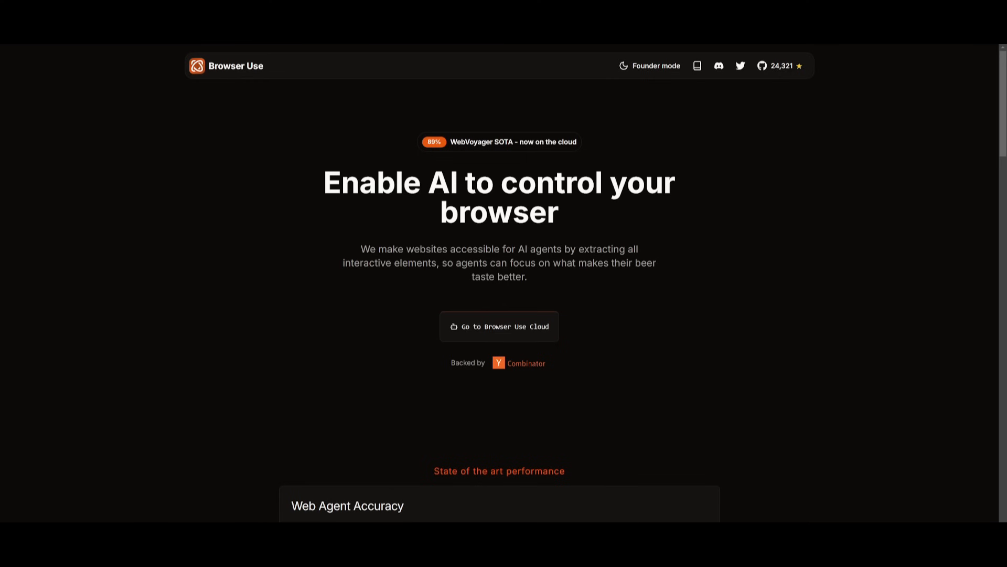
mouse_move(137, 194)
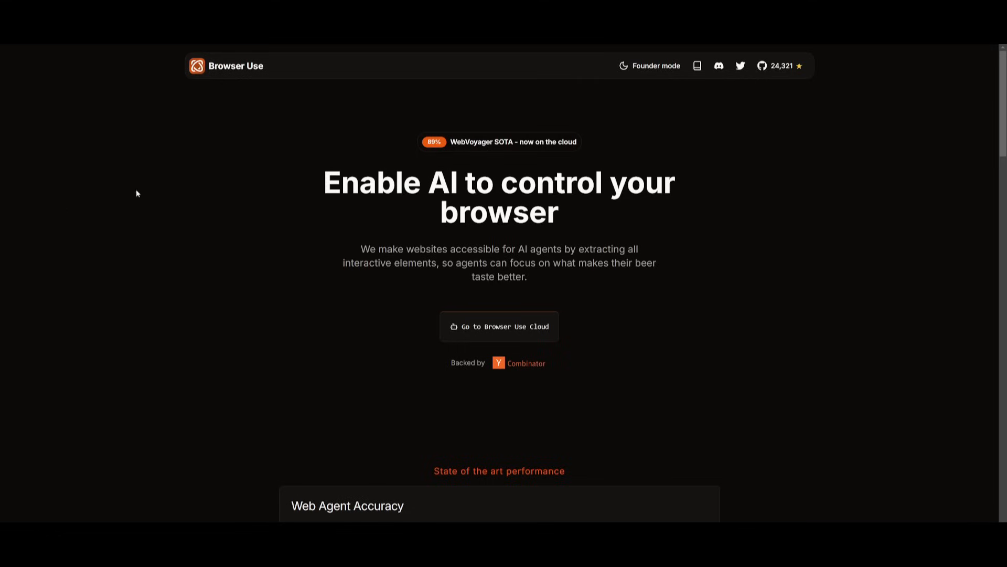
scroll("down", 3)
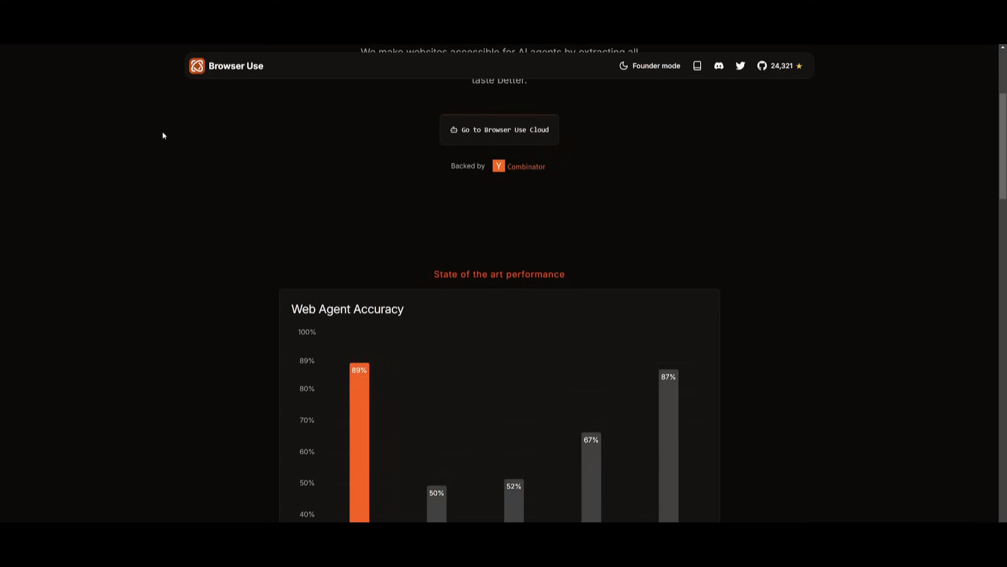
scroll("down", 3)
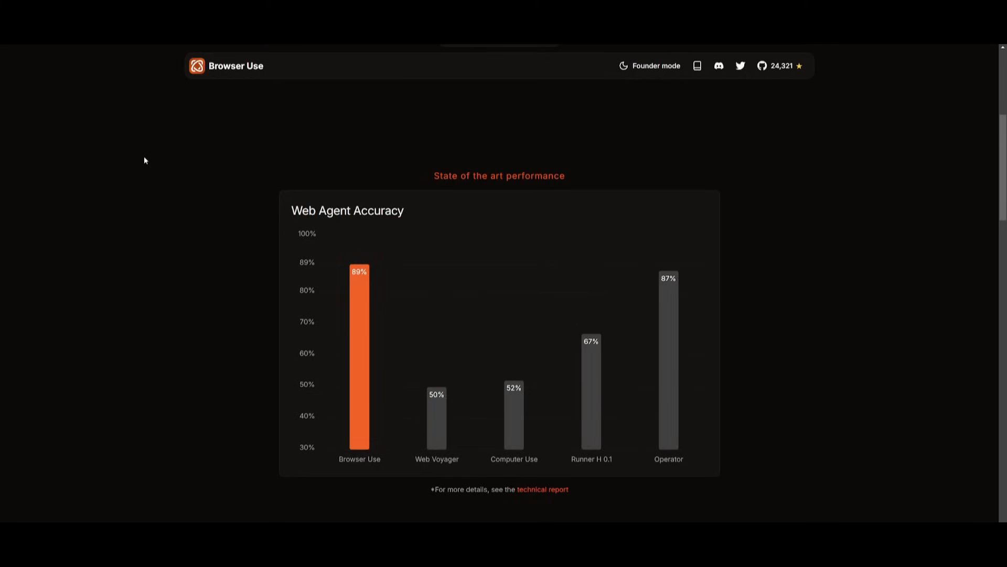
mouse_move(146, 158)
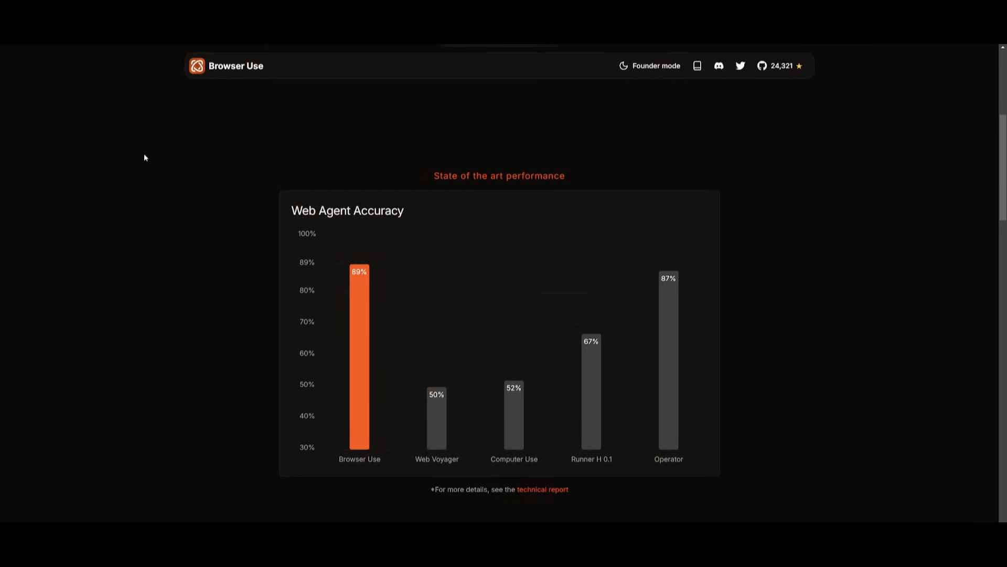
mouse_move(362, 289)
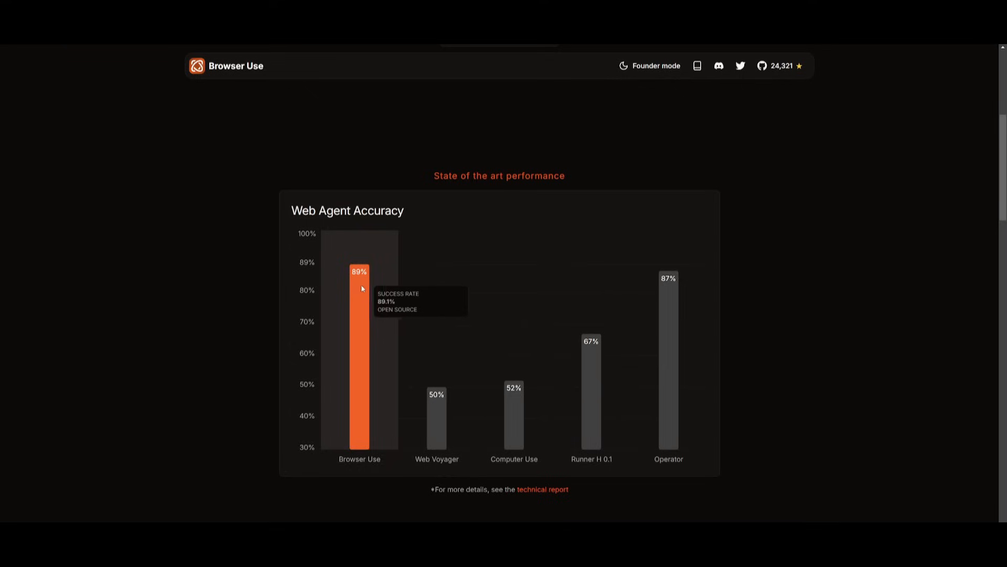
mouse_move(660, 236)
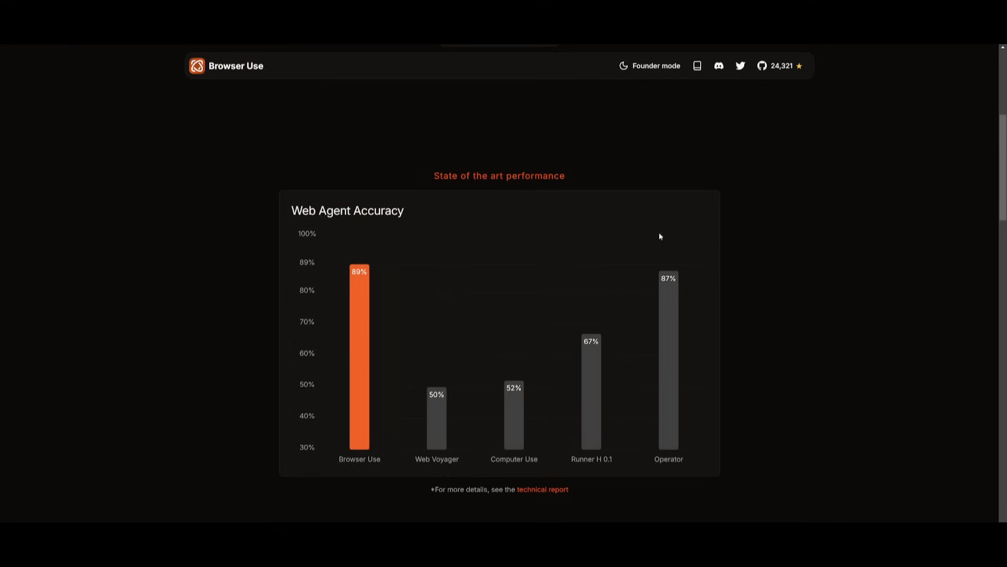
mouse_move(657, 283)
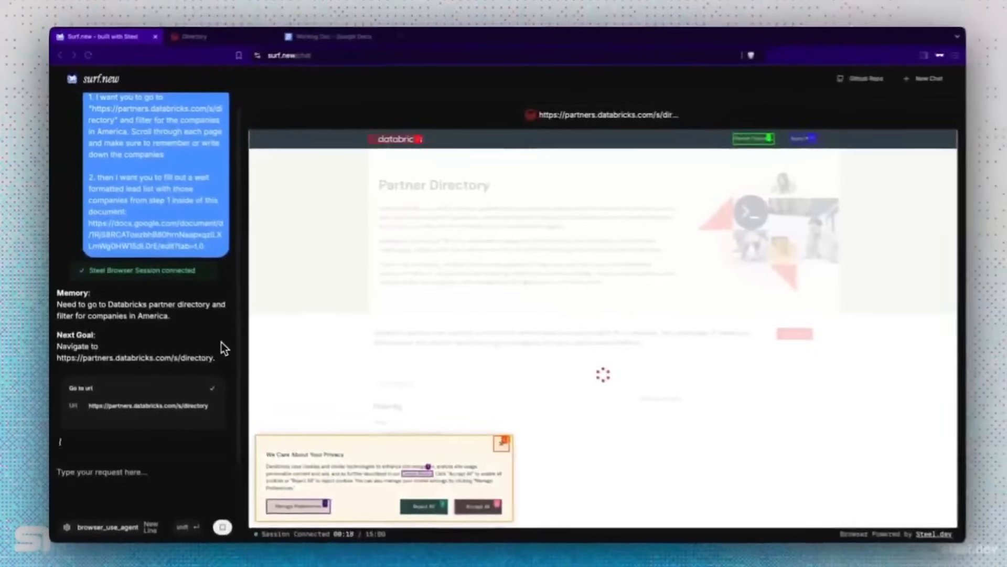
- Run the Databricks partner prompt so the agent types companies like E&Y and EPAM into the doc
left_click(477, 505)
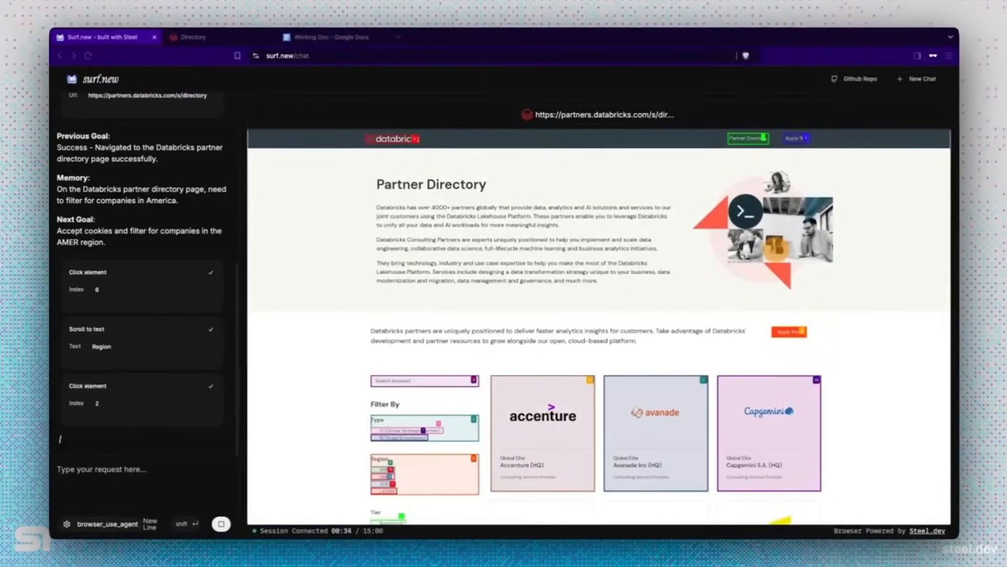
left_click(381, 470)
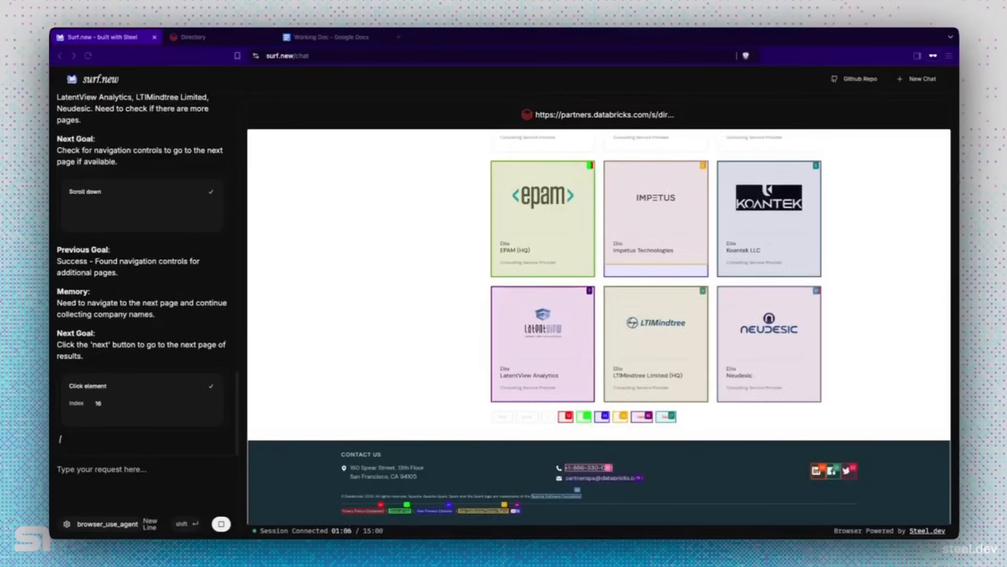
left_click(527, 417)
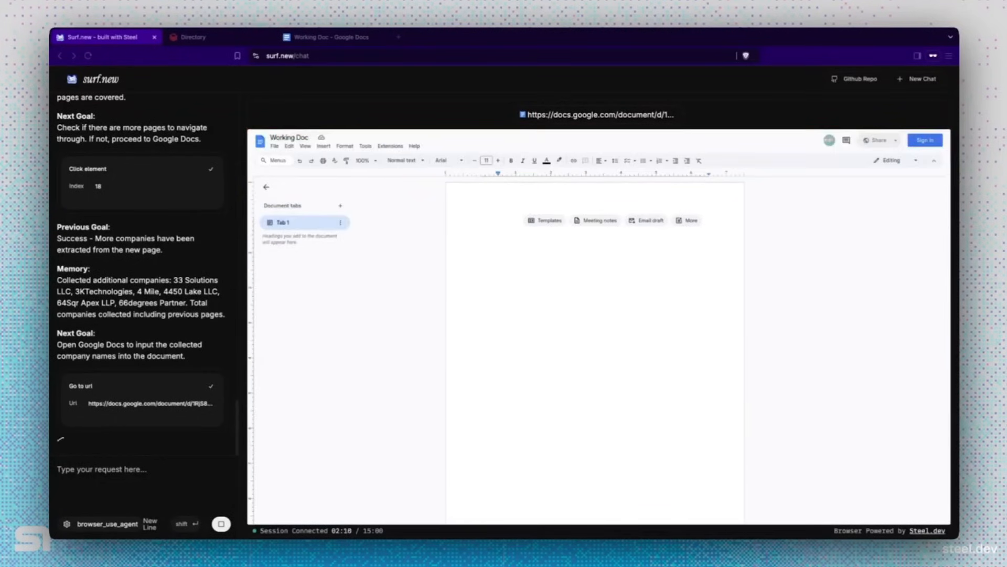
type("E&Y")
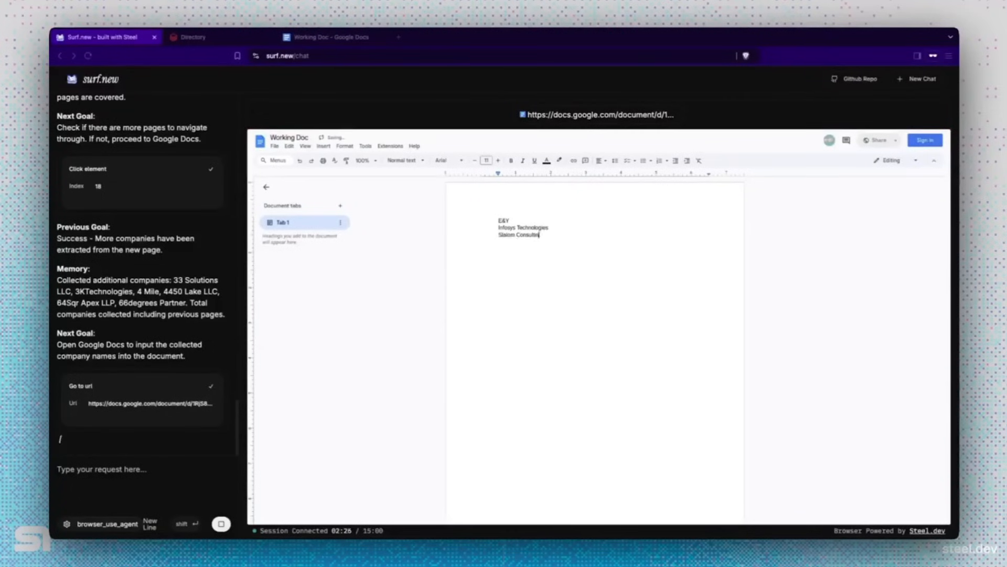
type("EPAM")
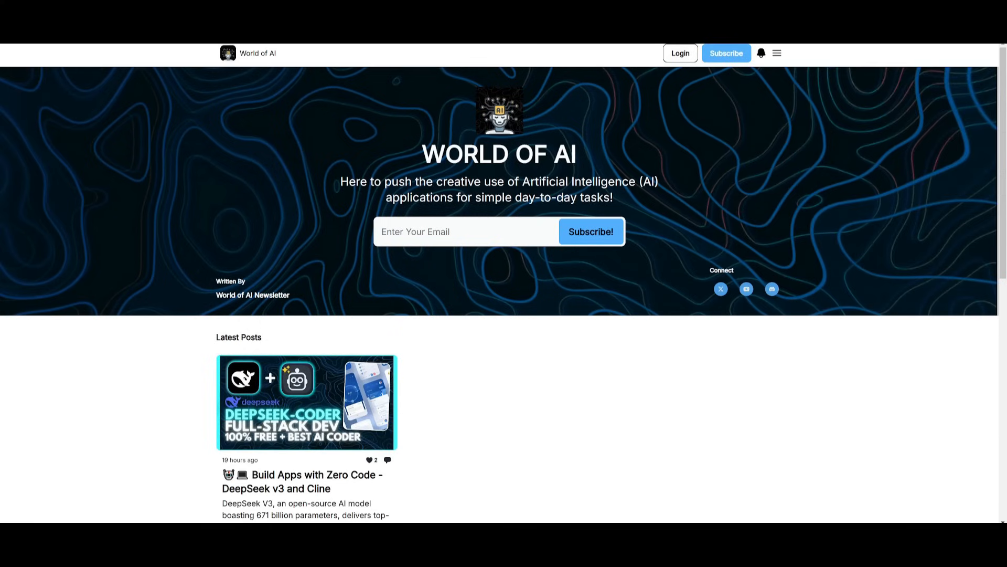
mouse_move(74, 267)
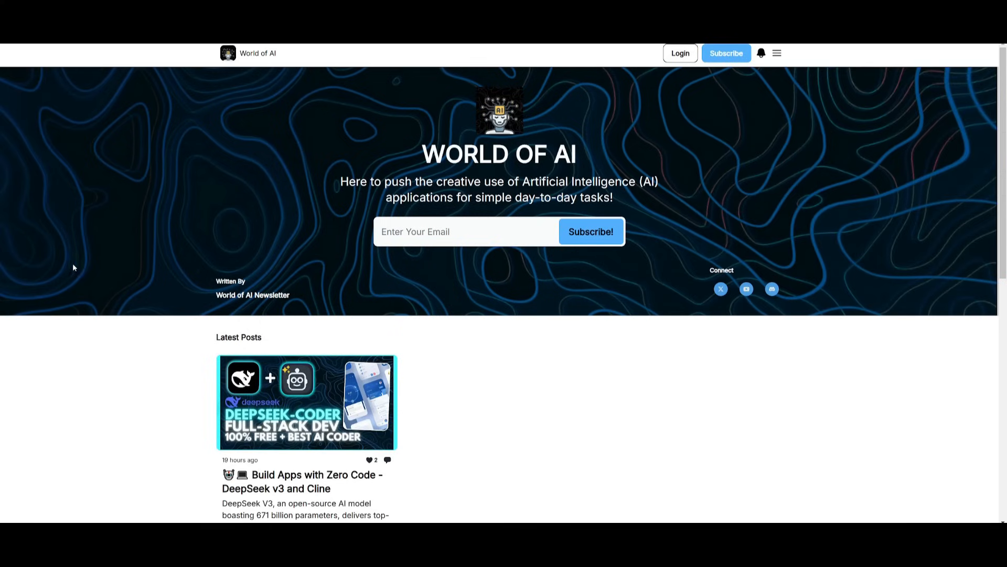
- Open the 'Build Apps with Zero Code - DeepSeek v3 and Cline' post and read through it
left_click(305, 404)
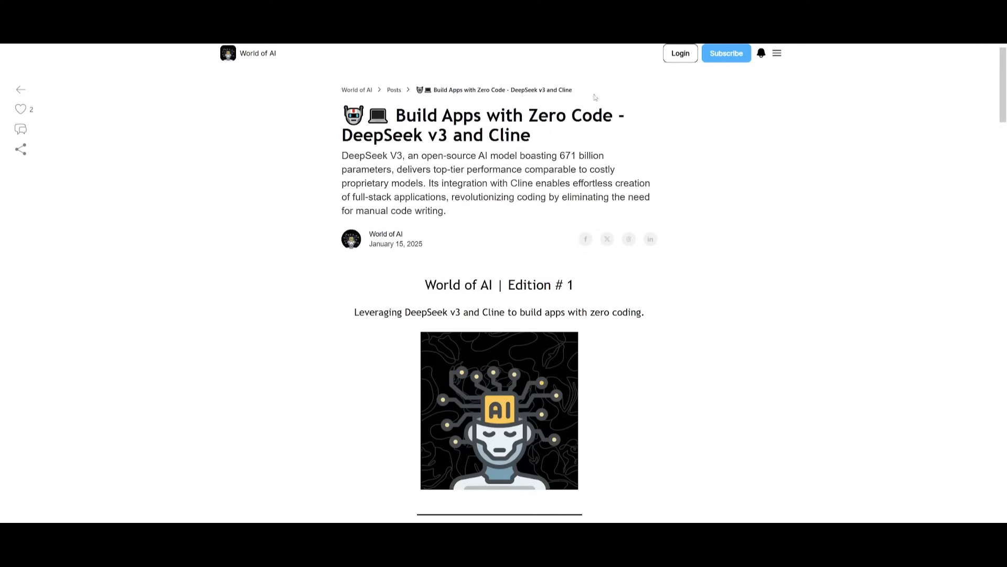
scroll("down", 3)
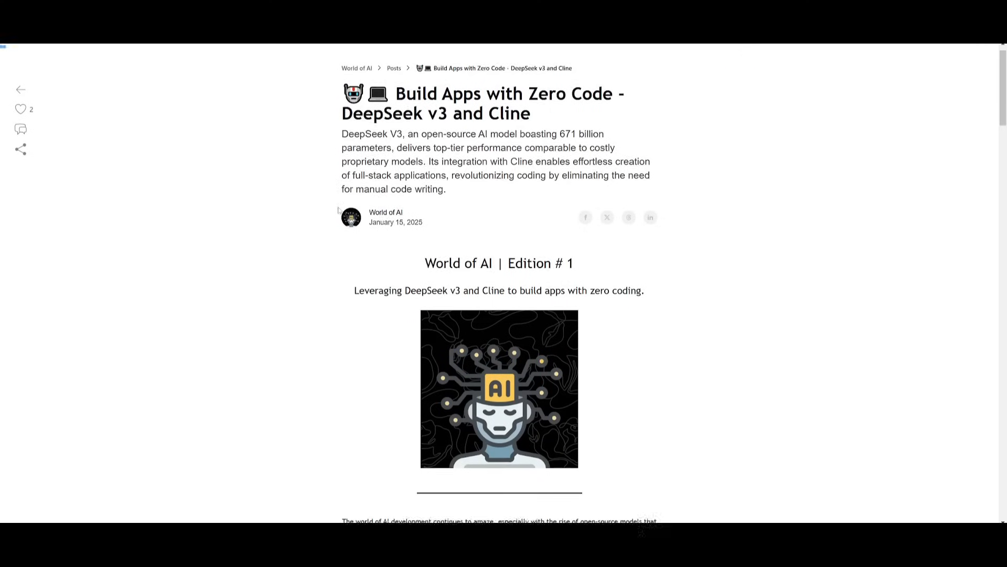
scroll("down", 3)
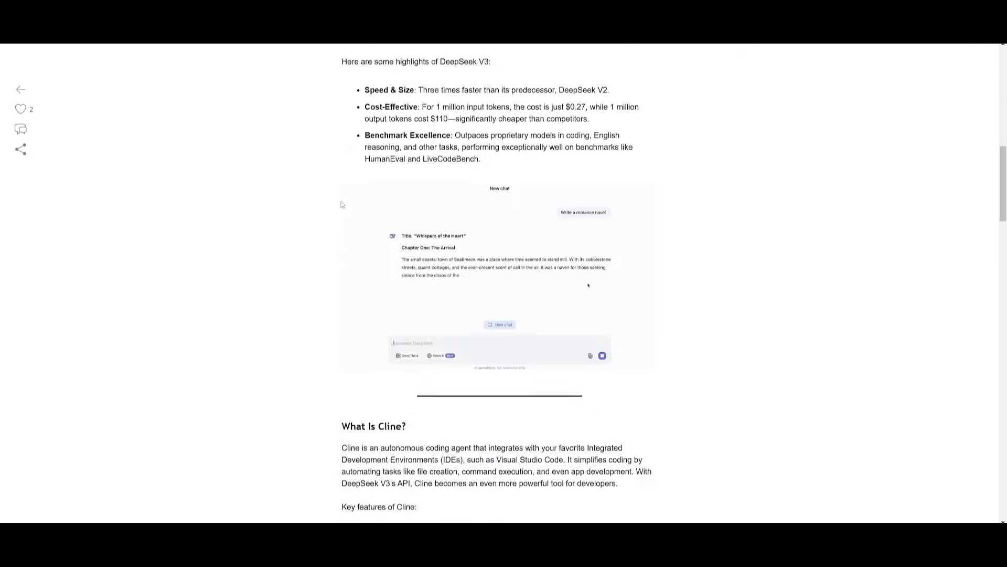
scroll("down", 3)
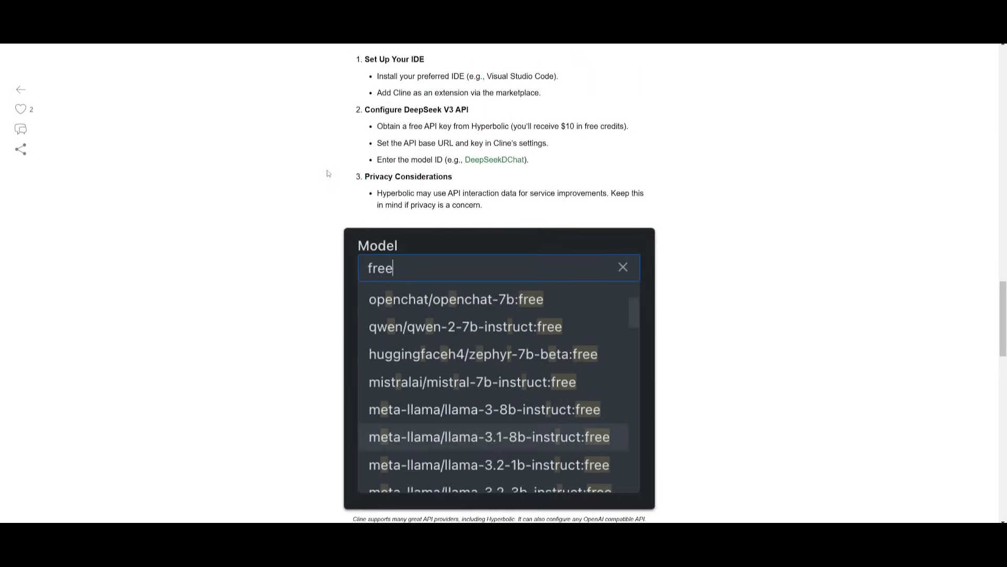
scroll("down", 3)
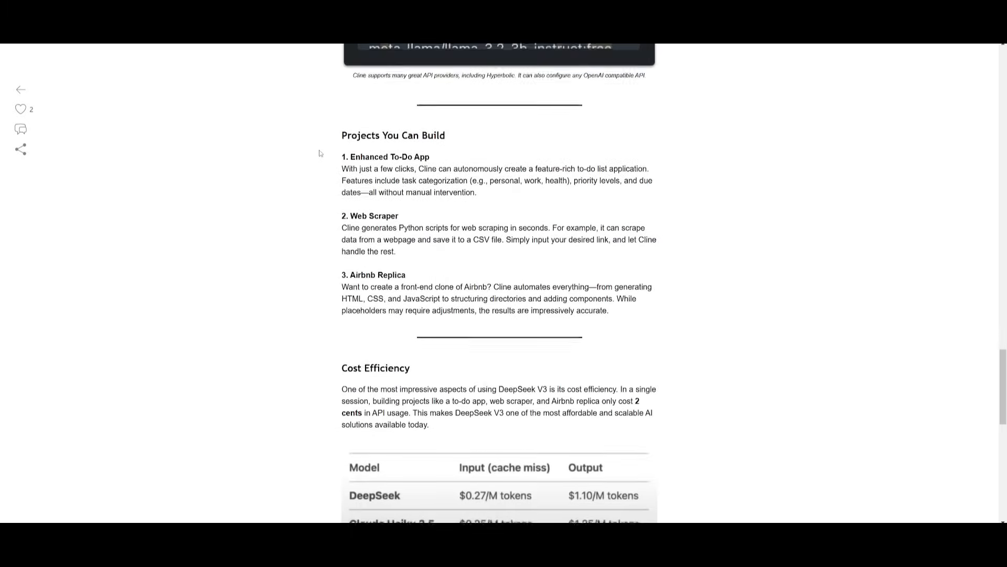
scroll("down", 3)
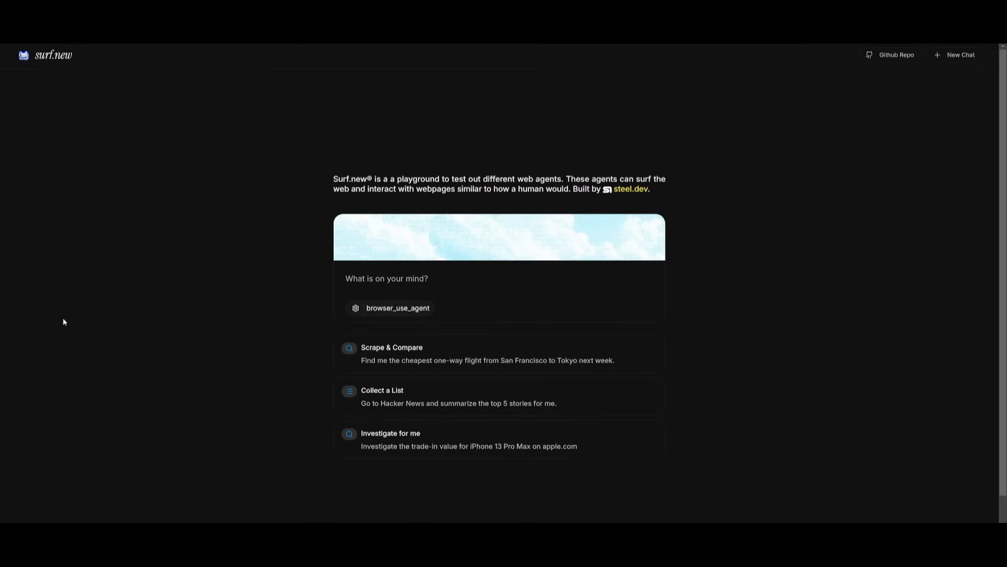
mouse_move(160, 274)
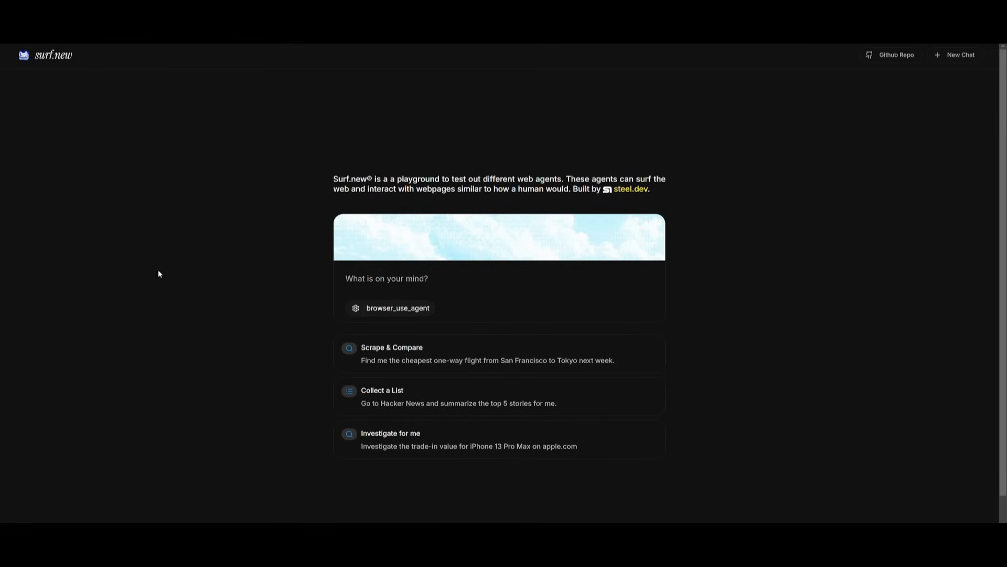
mouse_move(285, 109)
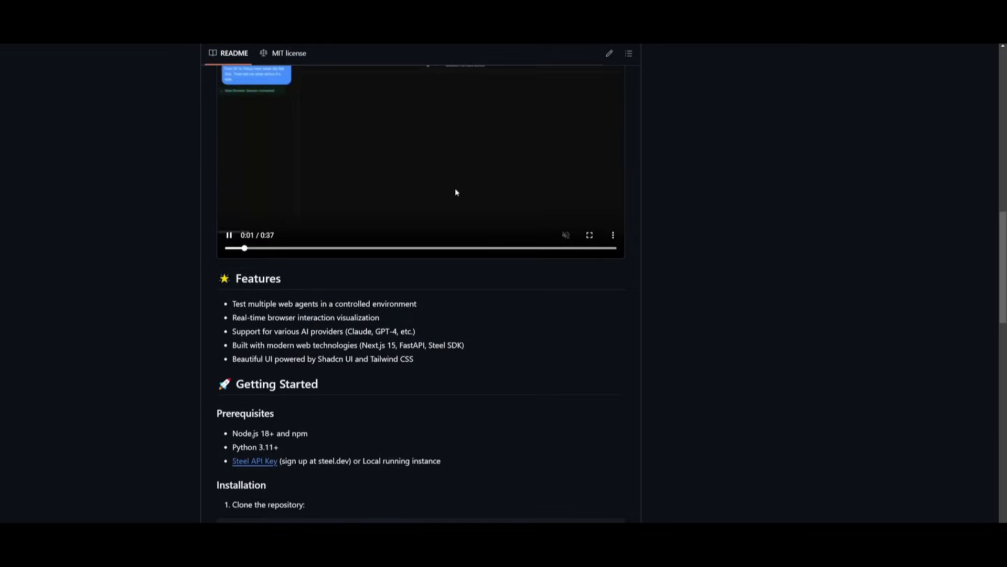
- Scroll the Surf.new README down to the Getting Started and Installation sections
scroll("down", 3)
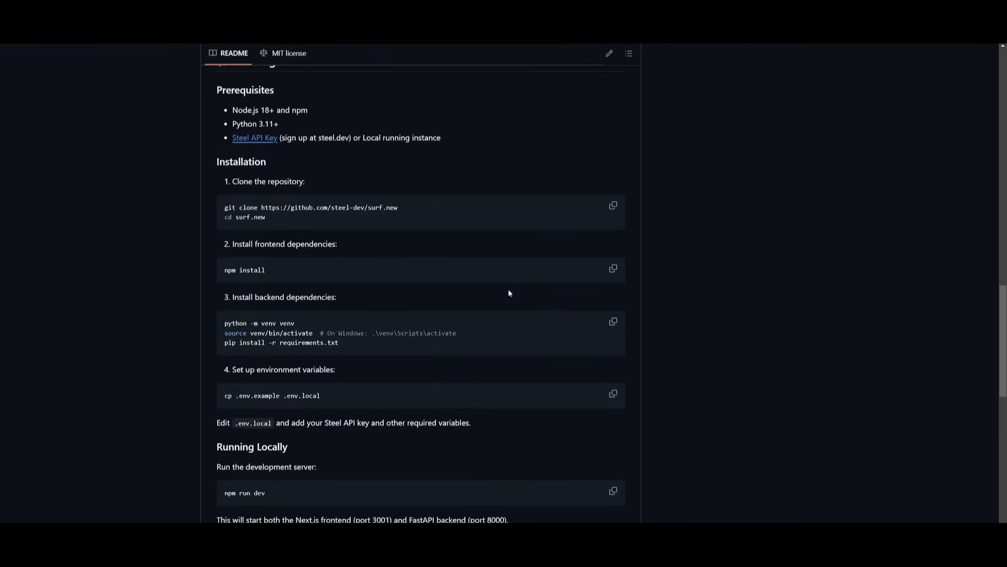
mouse_move(265, 285)
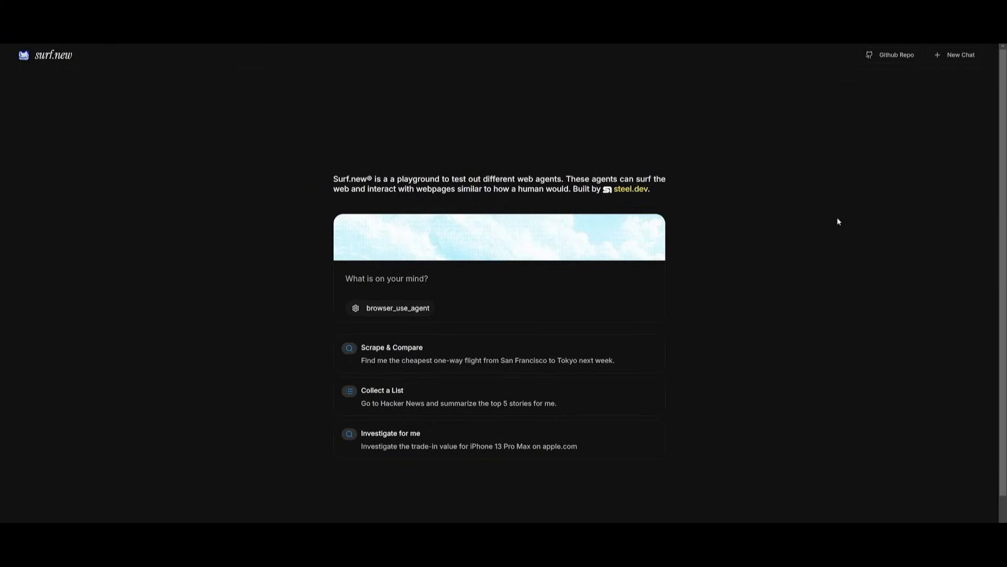
mouse_move(360, 354)
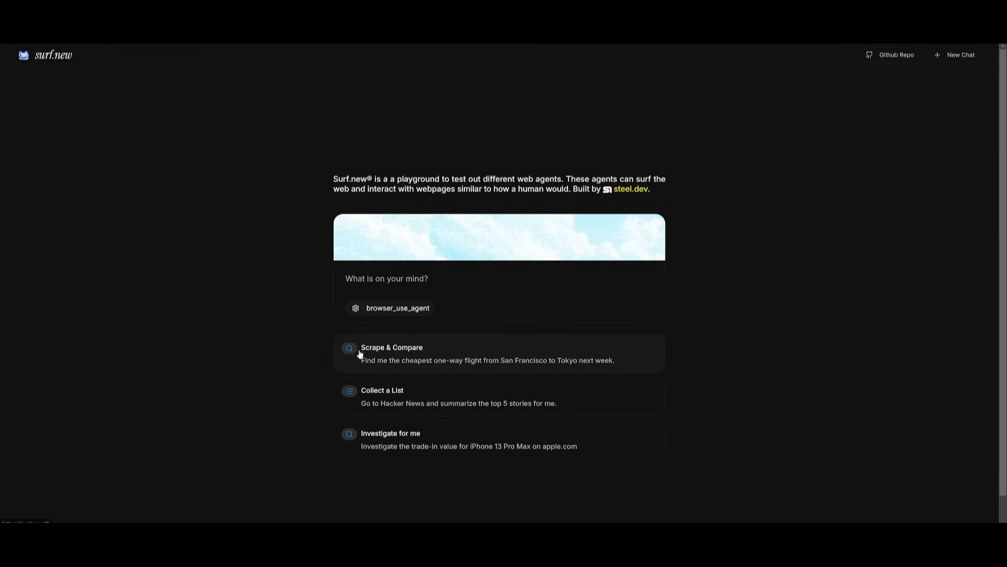
mouse_move(465, 391)
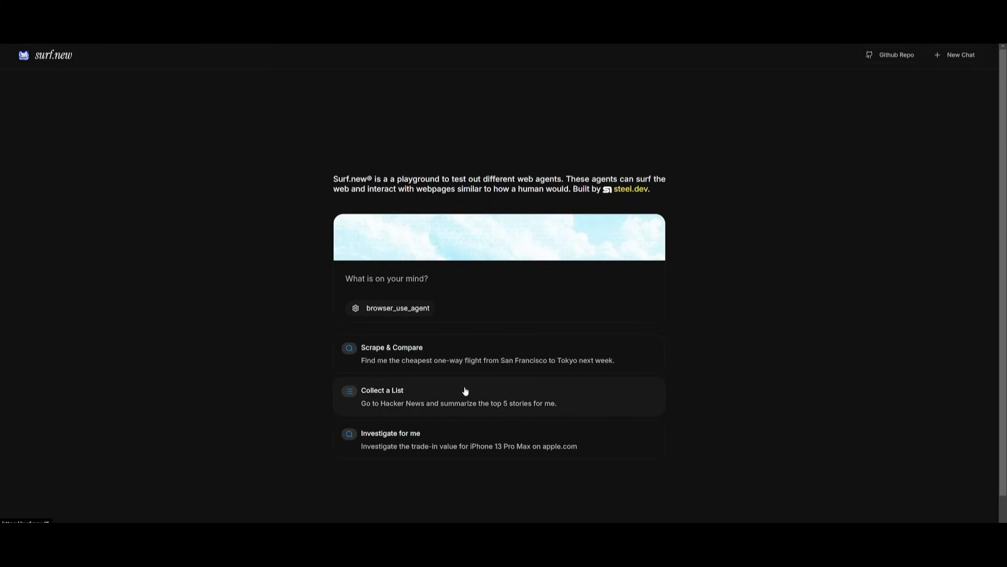
- Start the 'Collect a List' example that summarizes the top 5 Hacker News stories
left_click(465, 396)
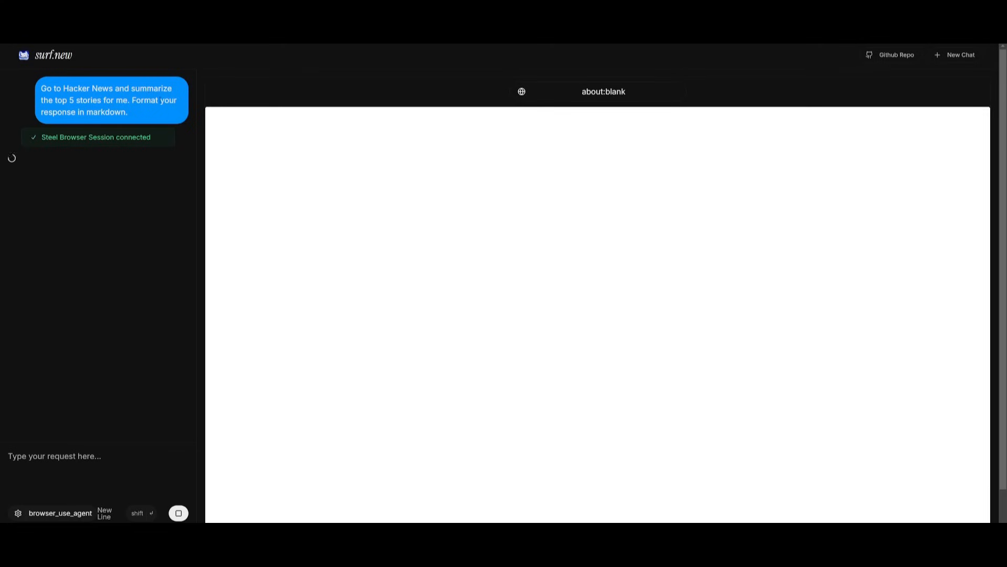
mouse_move(391, 230)
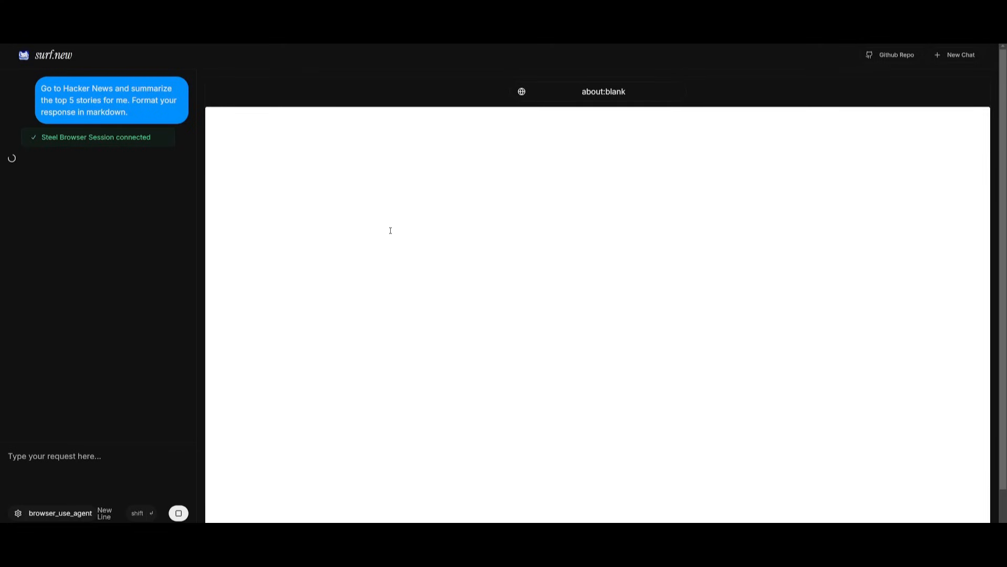
mouse_move(171, 160)
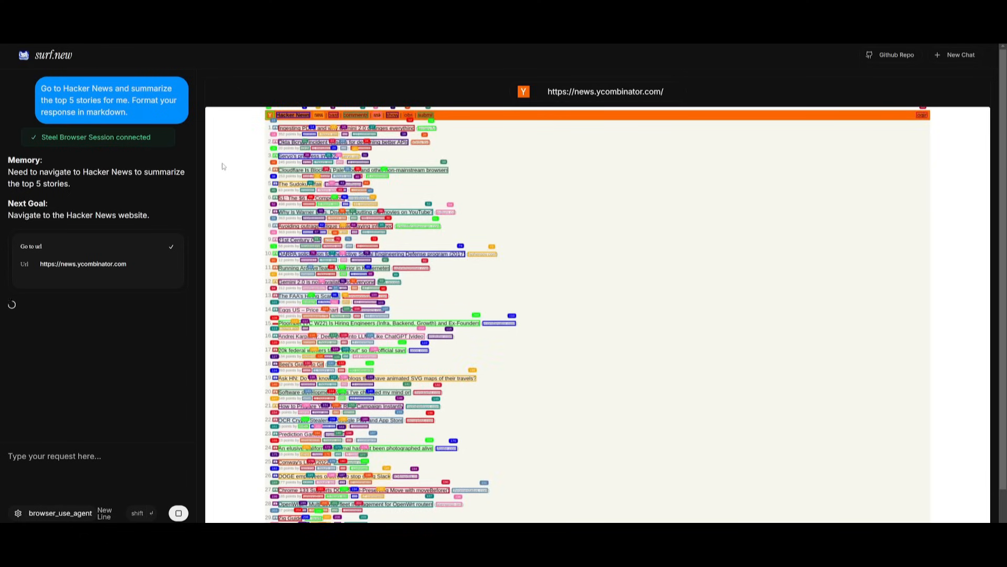
mouse_move(228, 169)
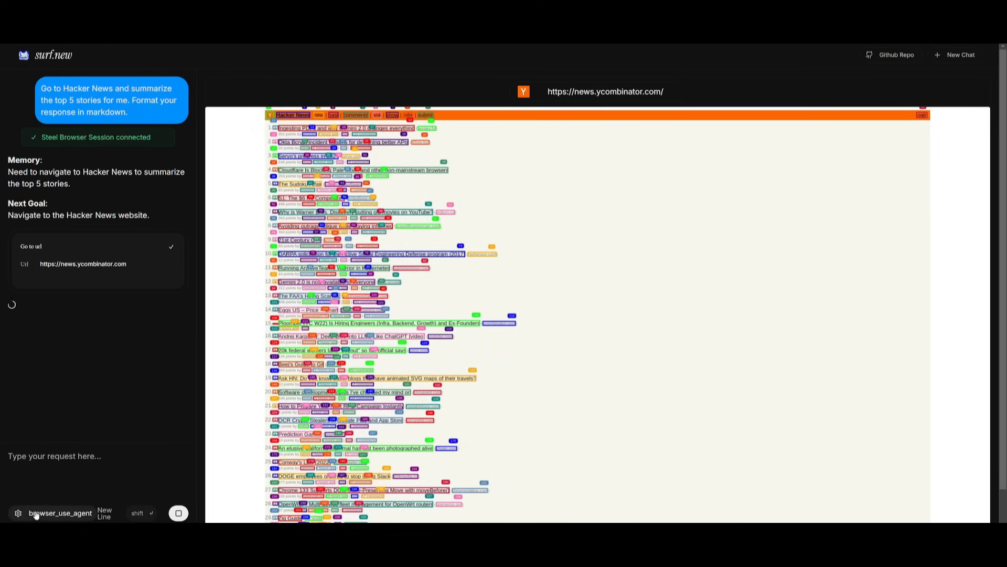
- Browse the Agent and Model Provider dropdowns in Agent Settings, keeping openai with gpt-4o
left_click(18, 513)
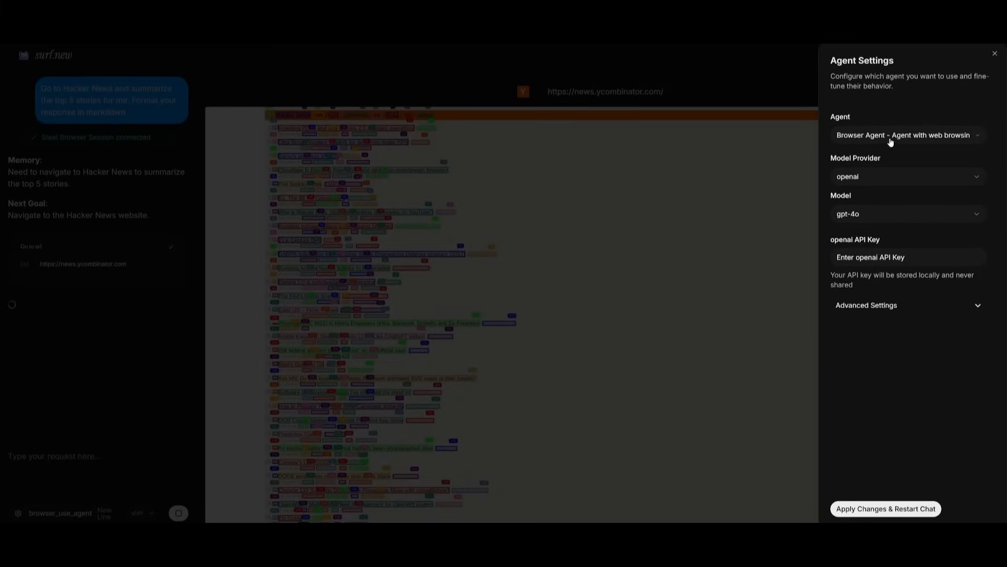
left_click(907, 135)
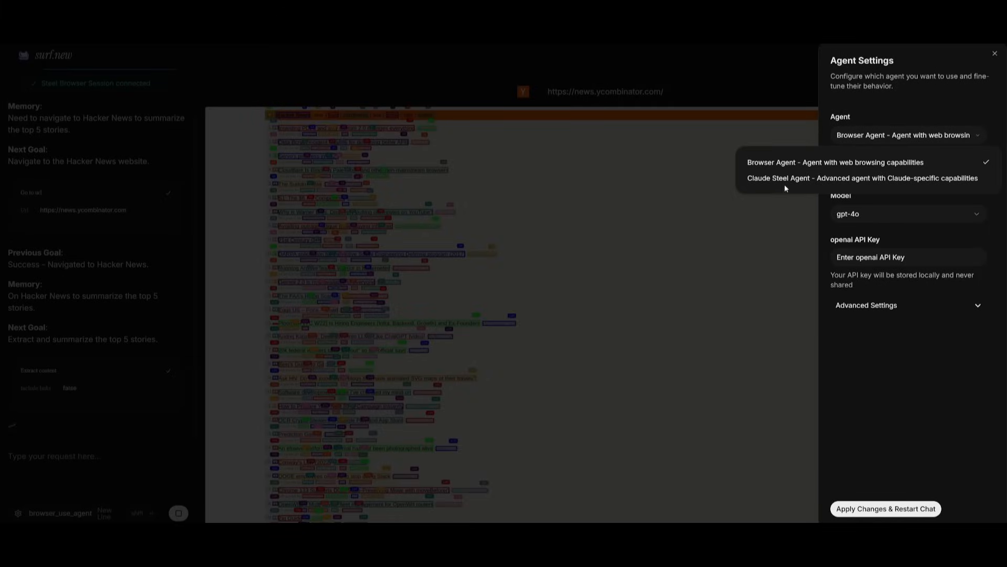
mouse_move(776, 180)
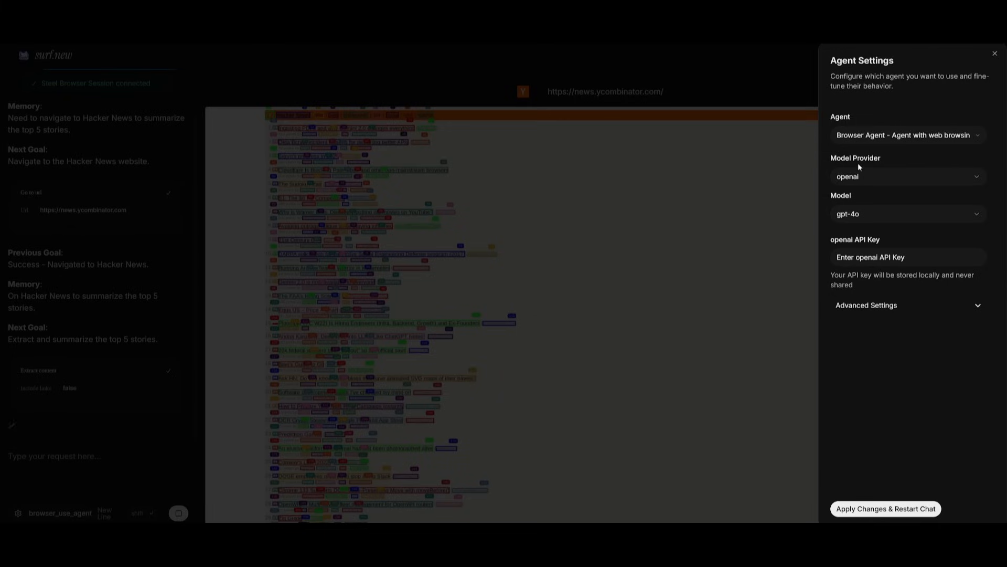
left_click(908, 176)
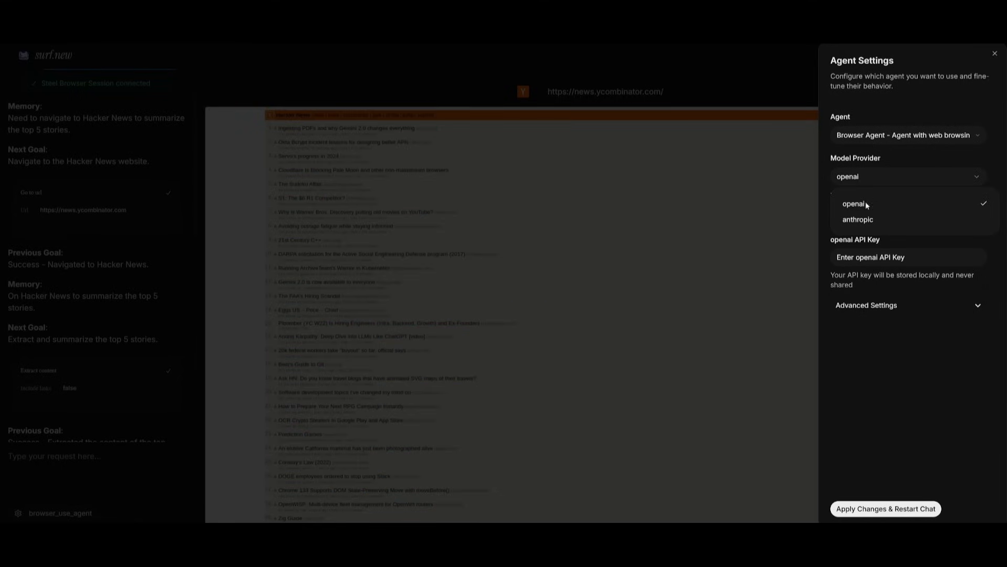
mouse_move(856, 216)
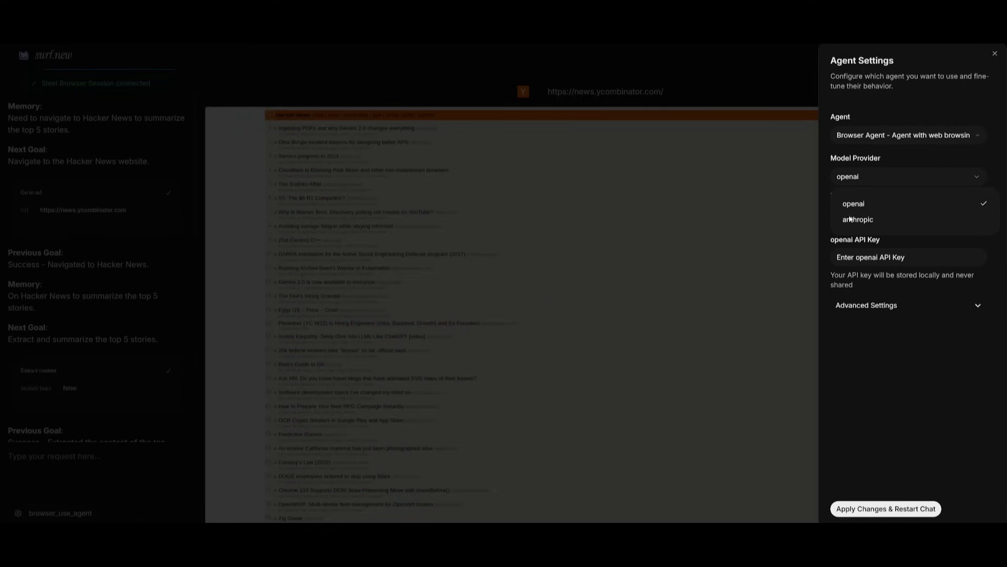
left_click(853, 204)
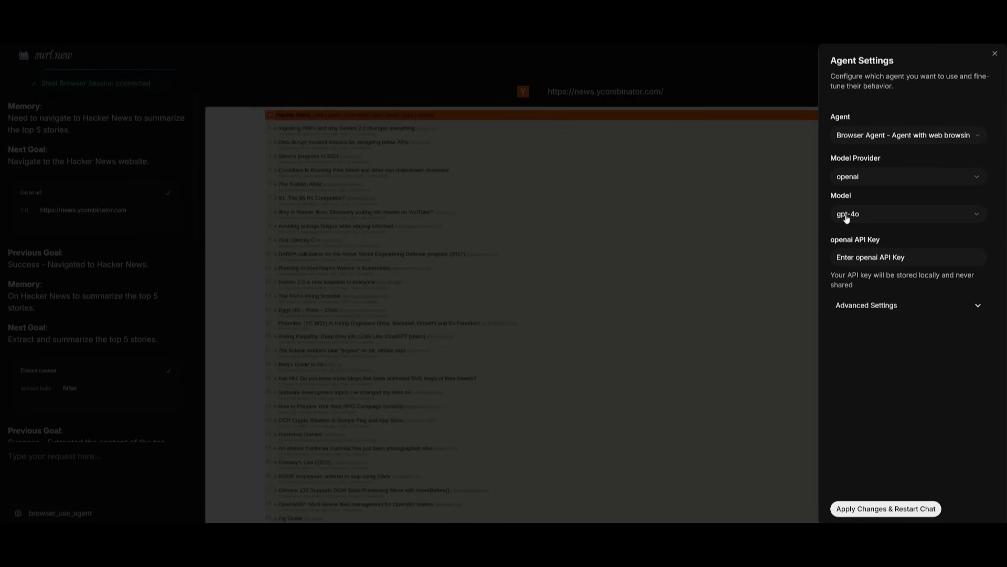
mouse_move(897, 208)
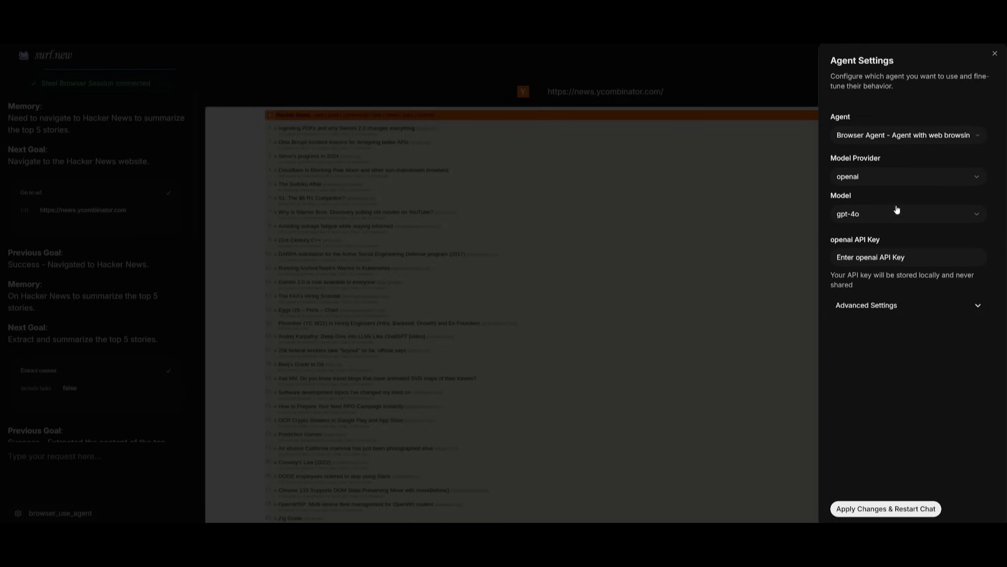
mouse_move(899, 392)
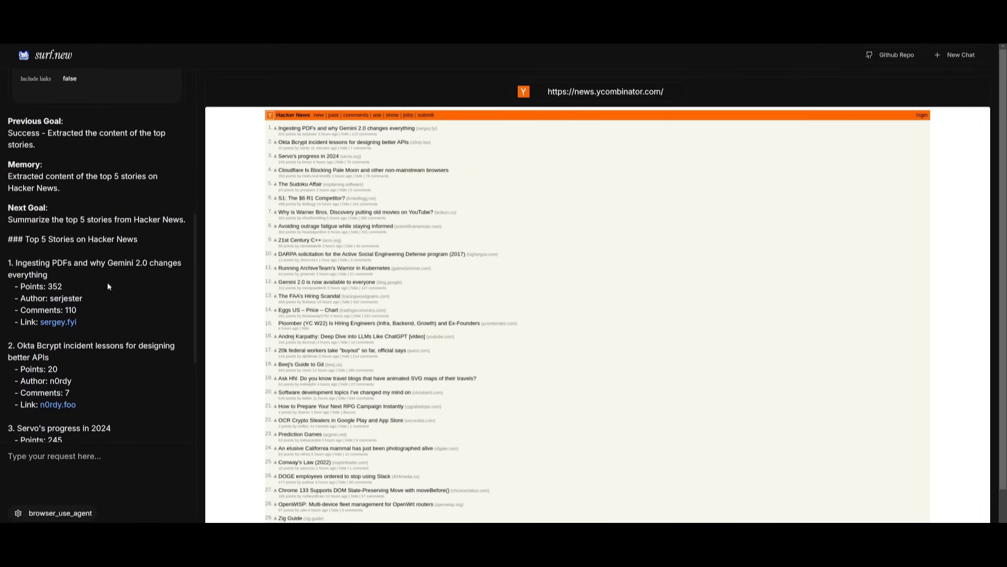
- Scroll through the finished Hacker News summary and start a New Chat
scroll("down", 3)
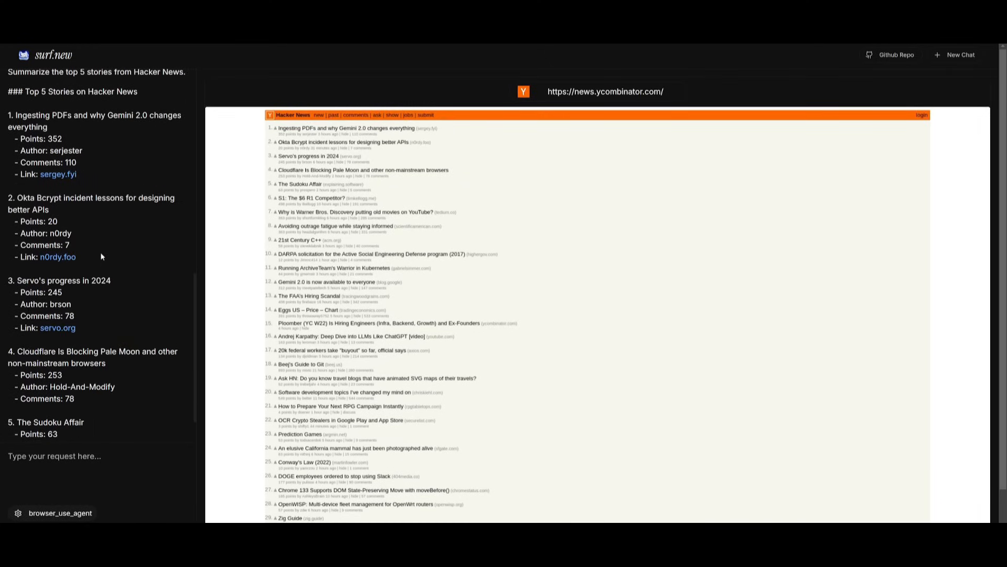
left_click(957, 56)
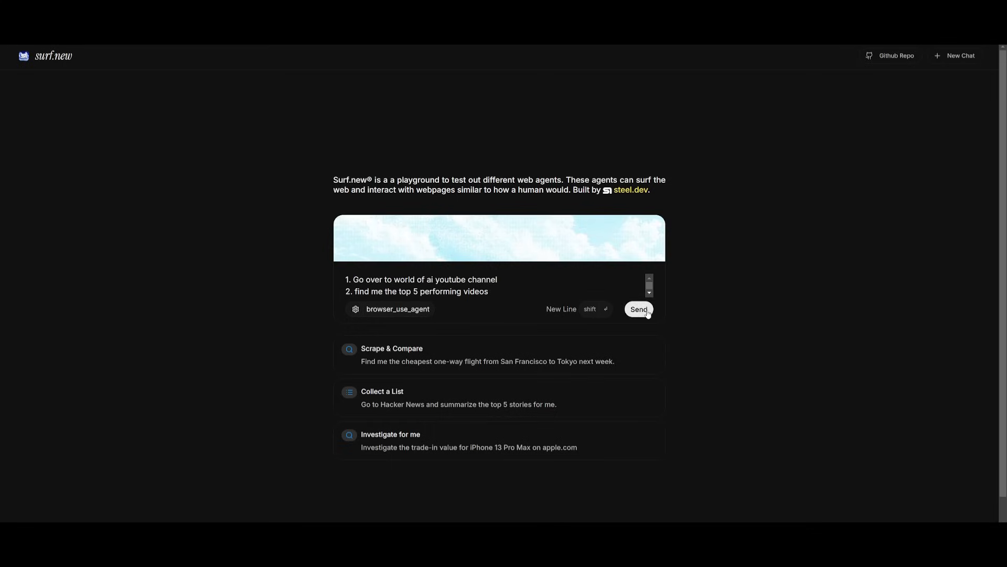
- Submit the World of AI top-videos request; the agent extracts titles and searches for a notepad
left_click(639, 309)
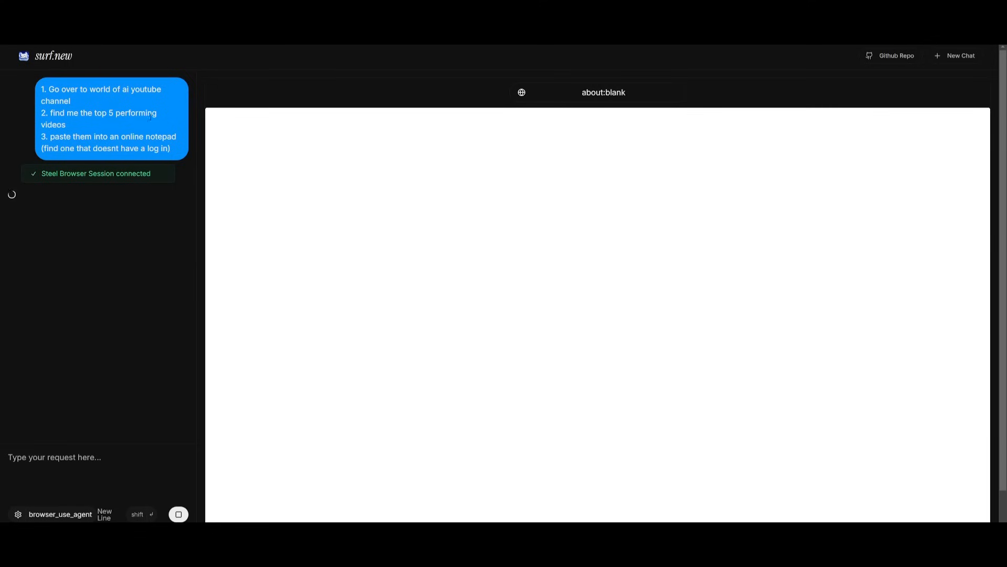
mouse_move(112, 121)
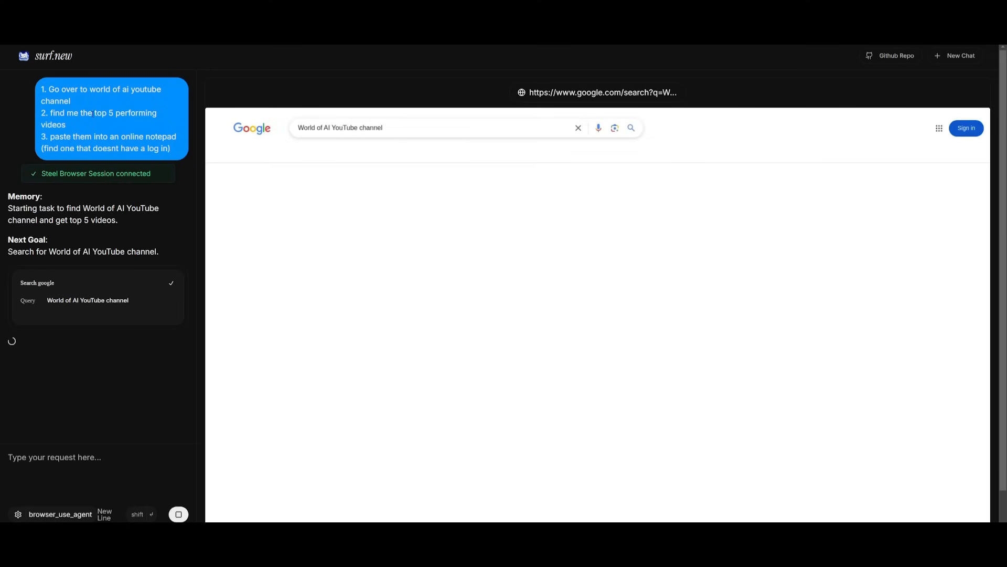
key("Enter")
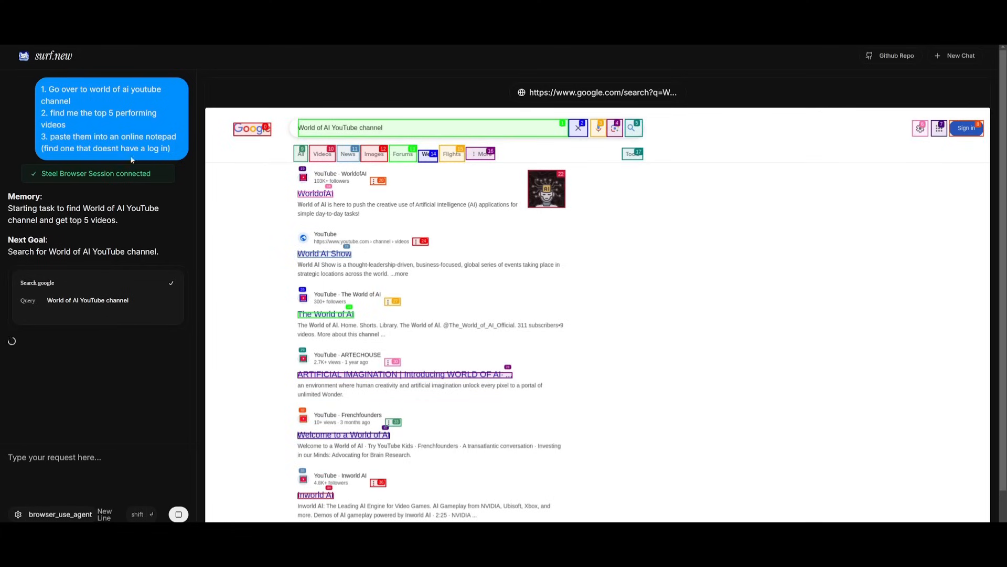
mouse_move(112, 145)
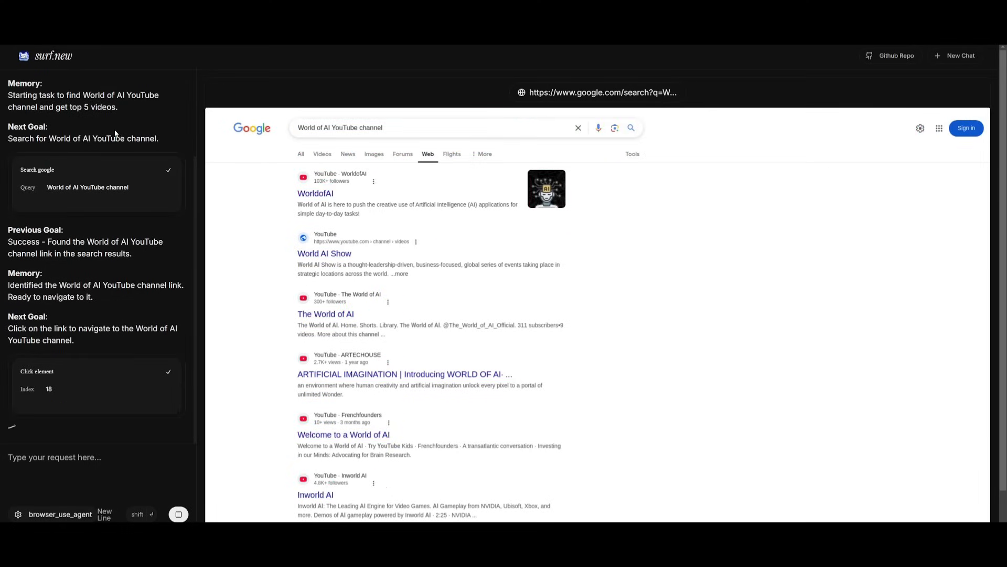
left_click(315, 193)
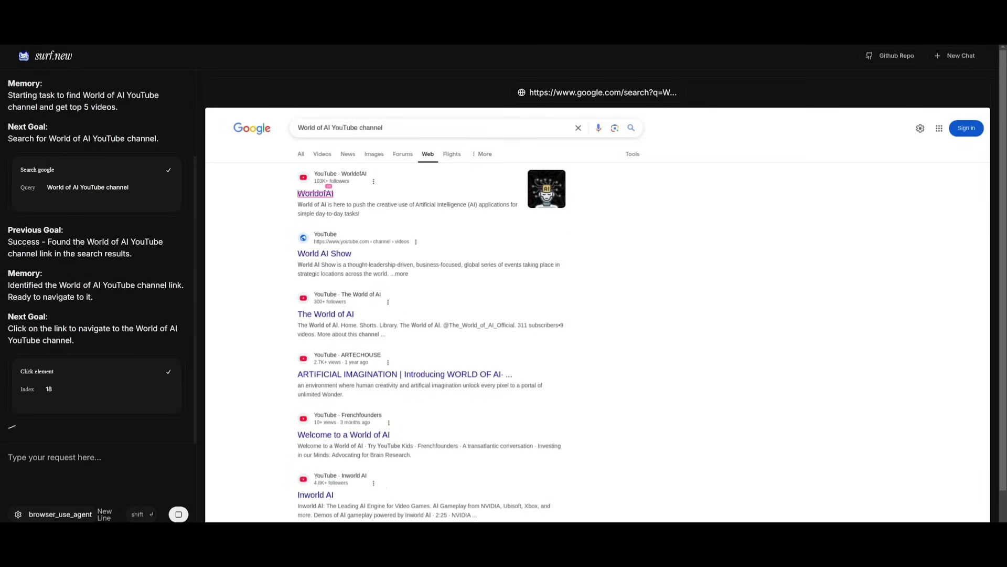
left_click(315, 193)
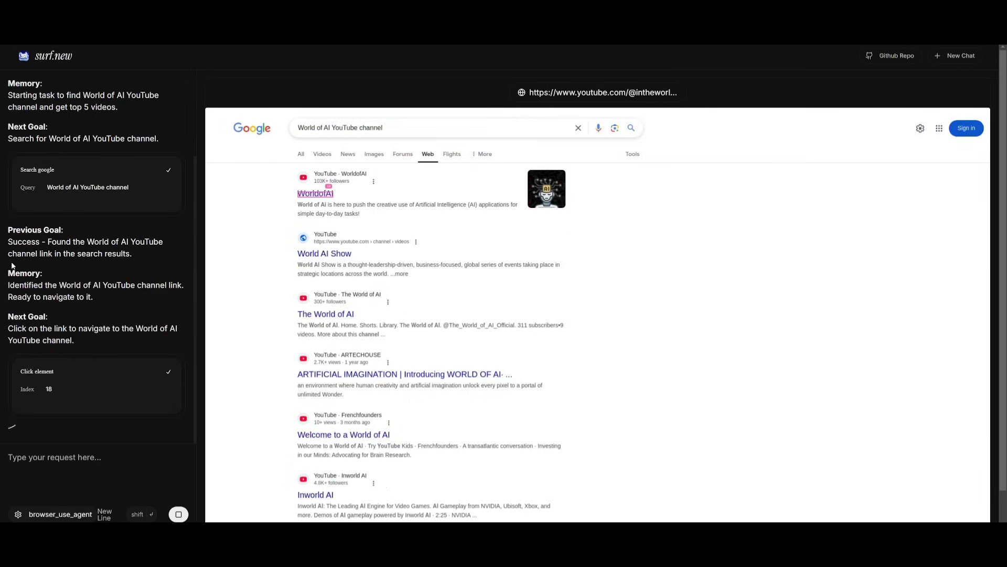
left_click(315, 194)
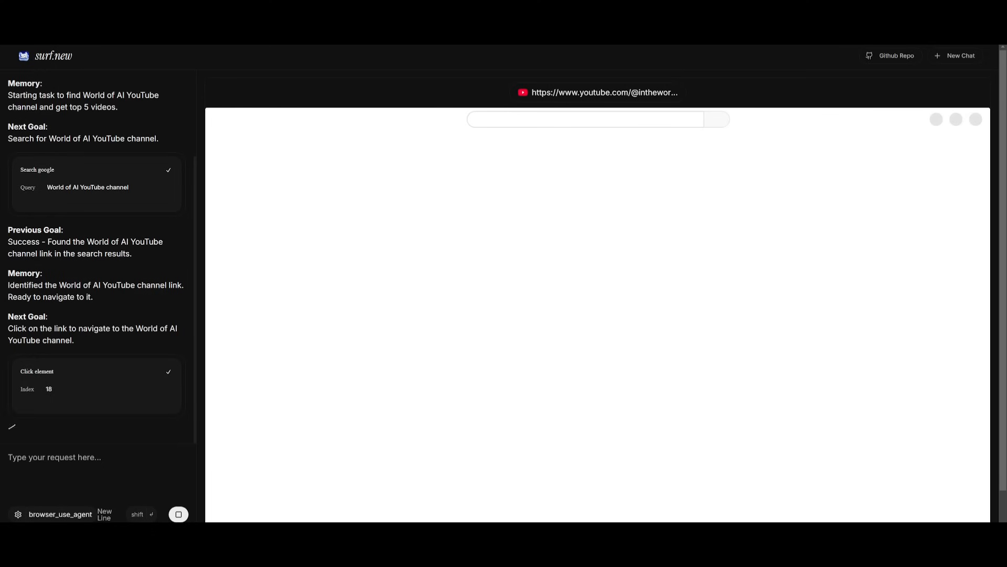
left_click(598, 92)
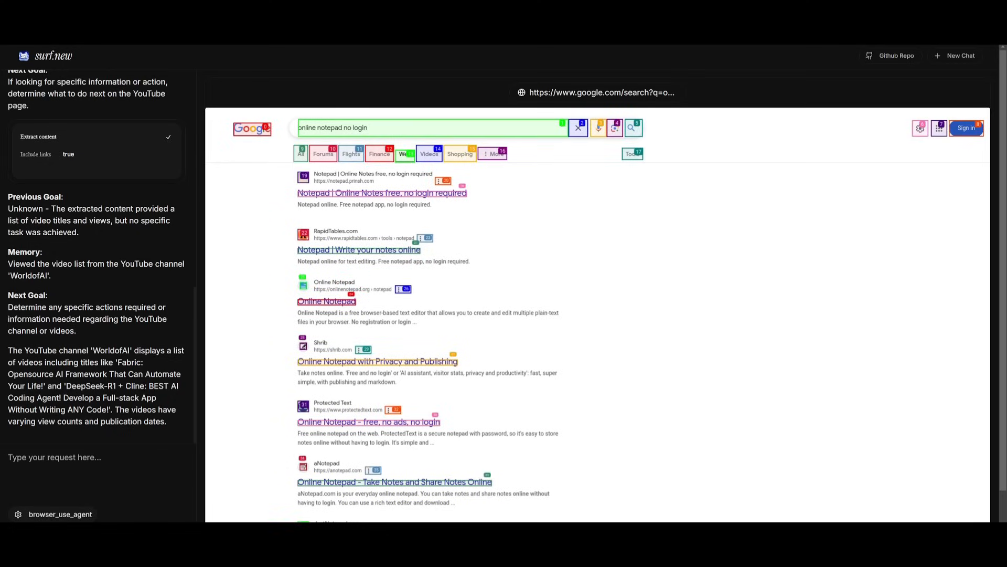
- Open notepad.prinsh.com and type the 'Top 5 Performing Videos' heading and '1. Fabric: Opensource AI Framework'
left_click(382, 193)
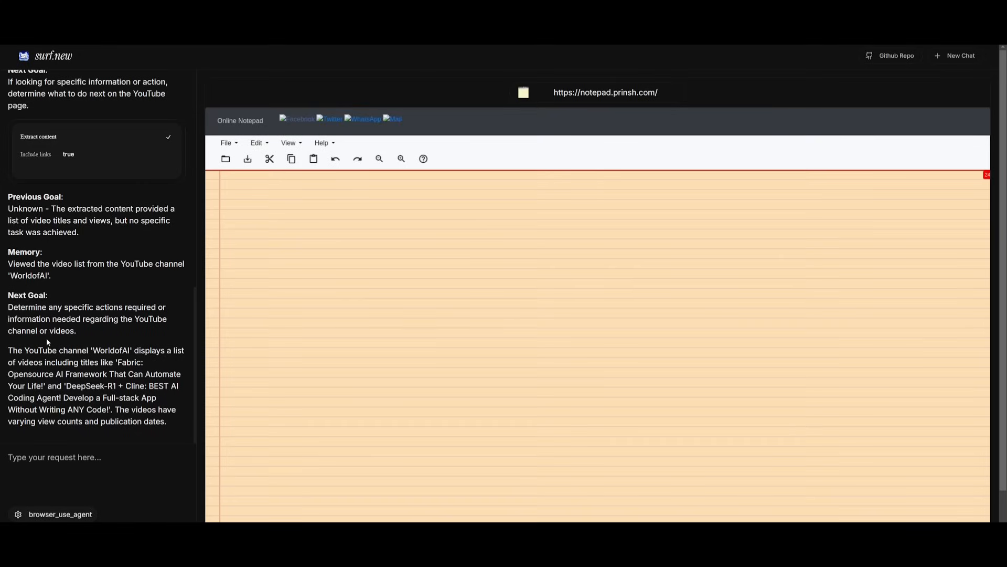
type("Top 5 Performing Videos")
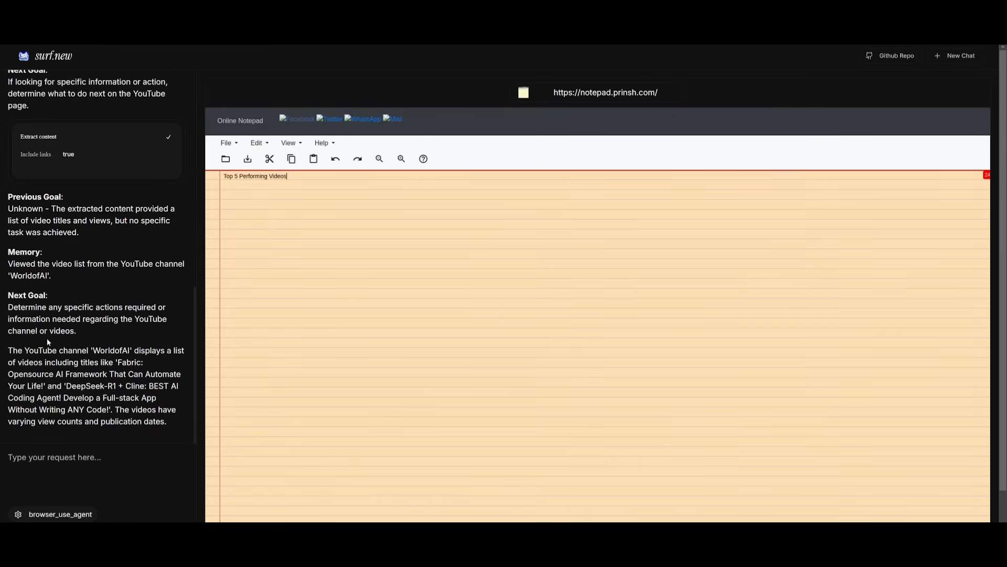
type("from World of AI")
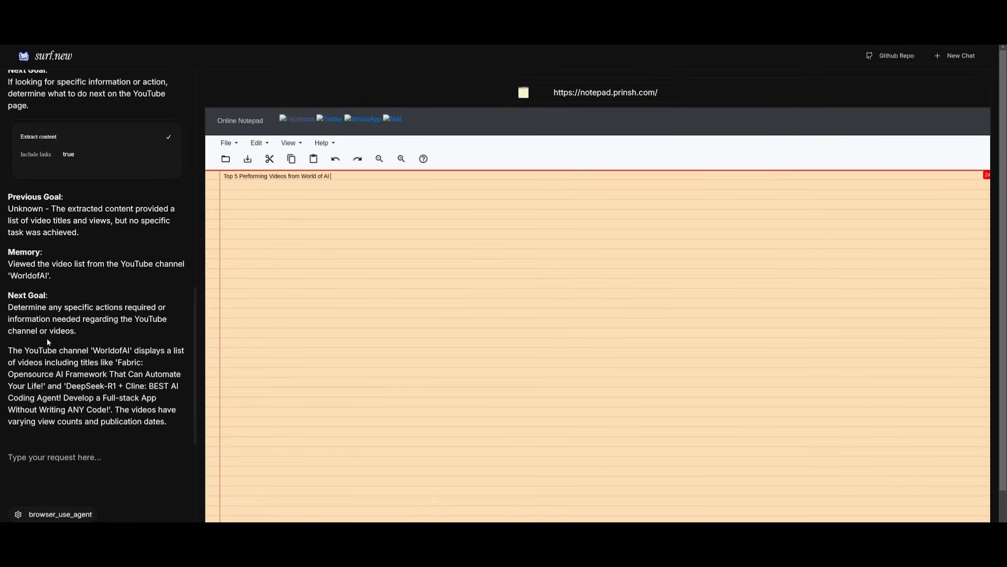
type("YouTube Channel:")
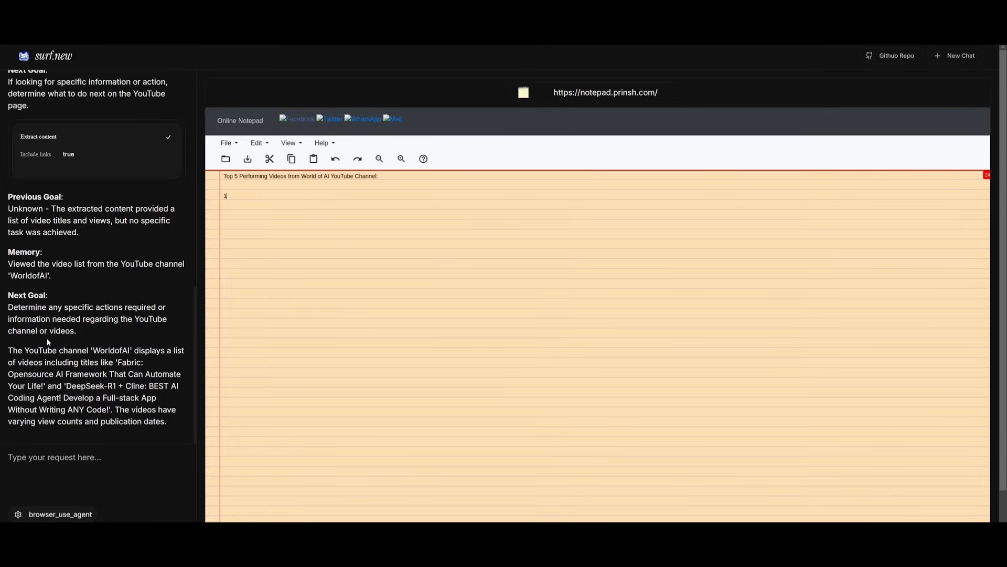
type("1. Fabric:")
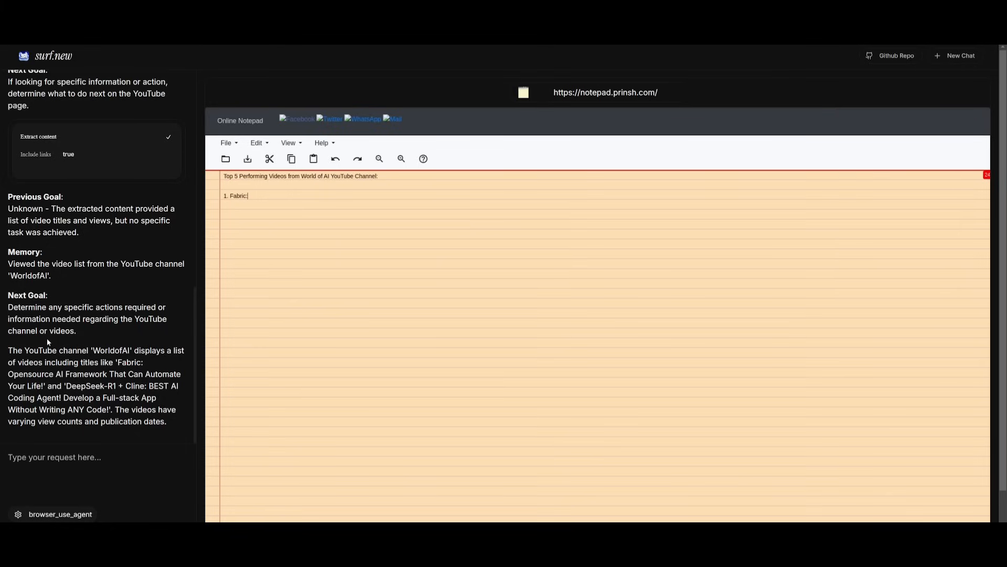
type("Opensourc")
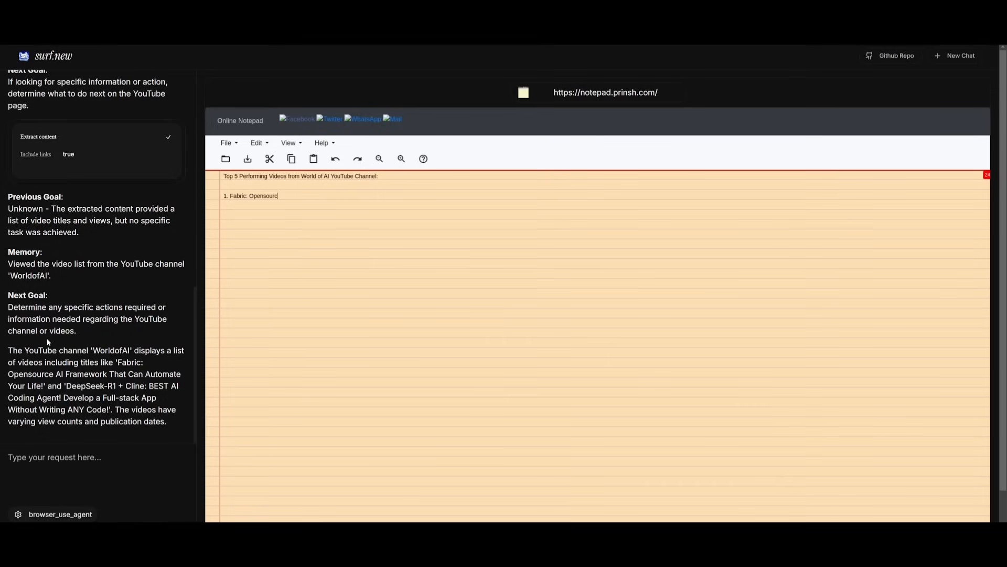
type("e AI Fram")
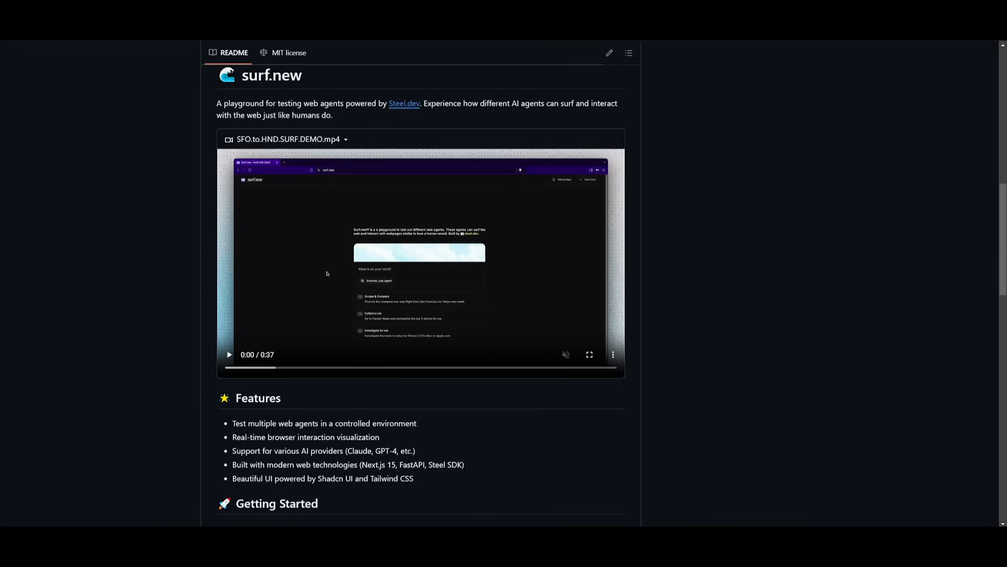
mouse_move(211, 62)
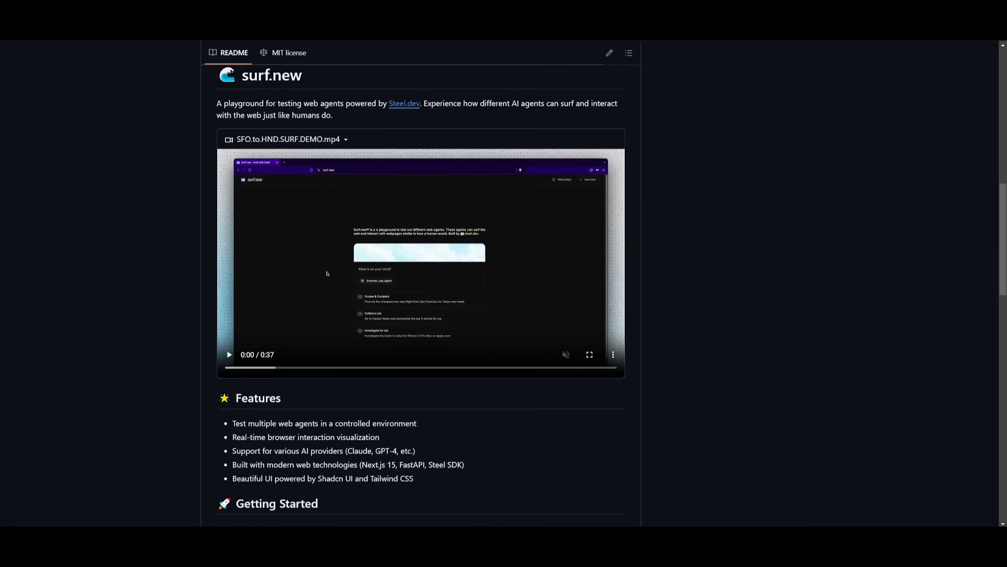
- Scroll the README past Features to Getting Started, Installation and environment variables
scroll("down", 3)
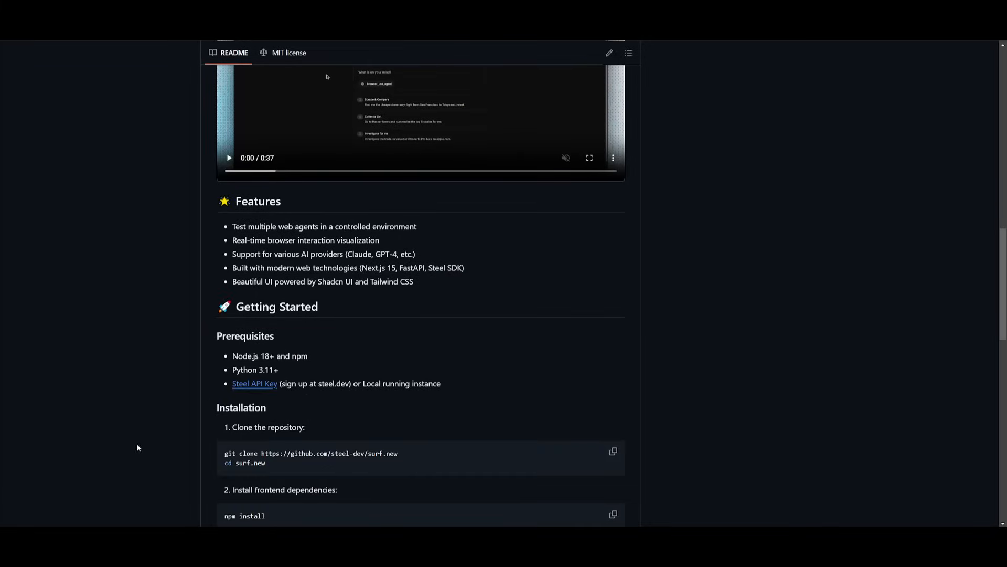
mouse_move(526, 393)
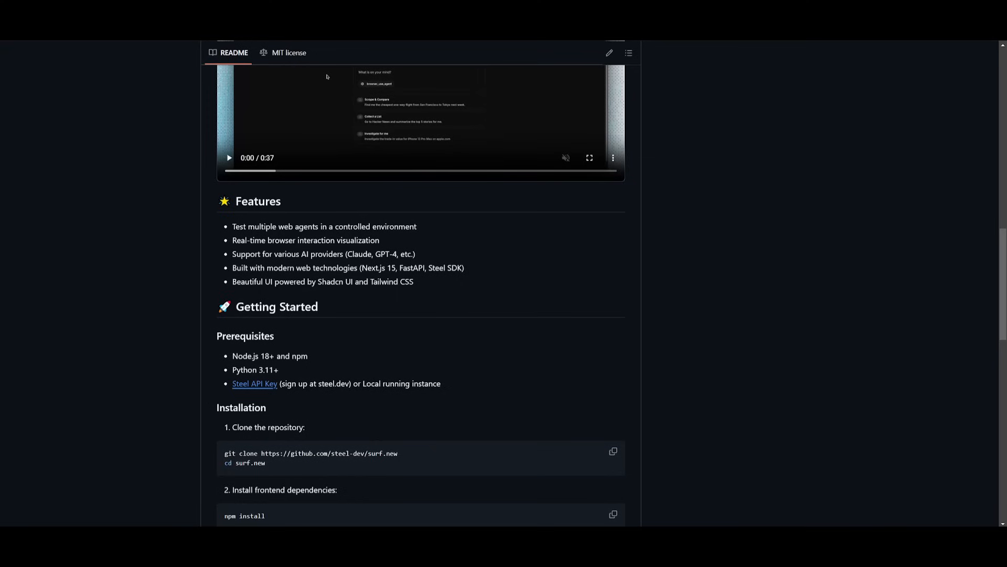
scroll("down", 3)
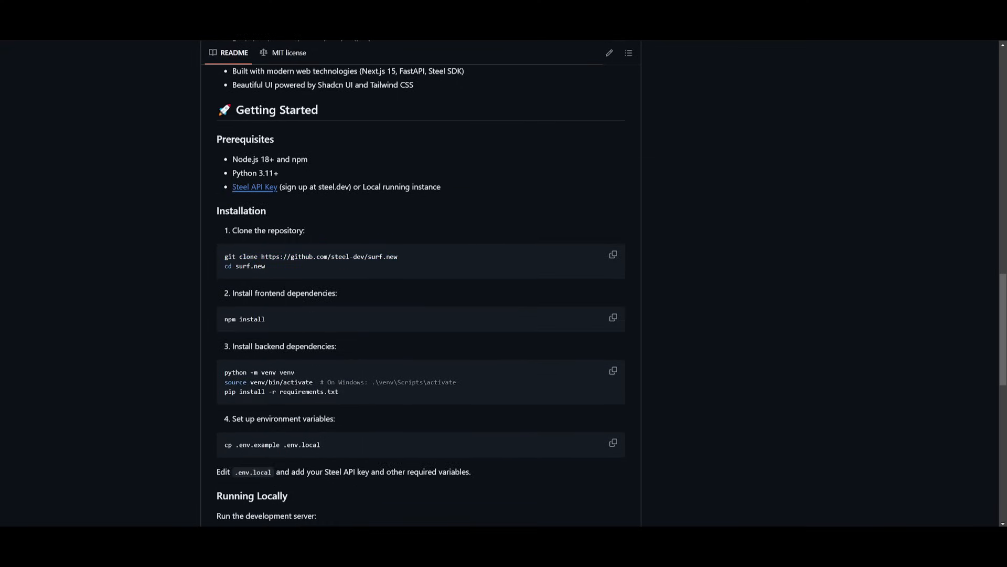
- Bring up Windows Start search to look for Command Prompt
key("Win")
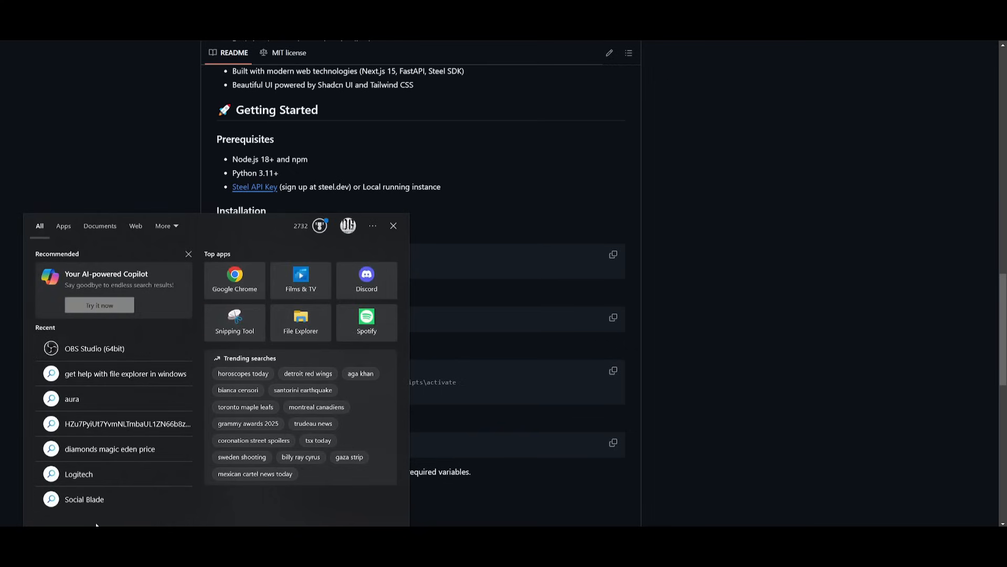
mouse_move(127, 502)
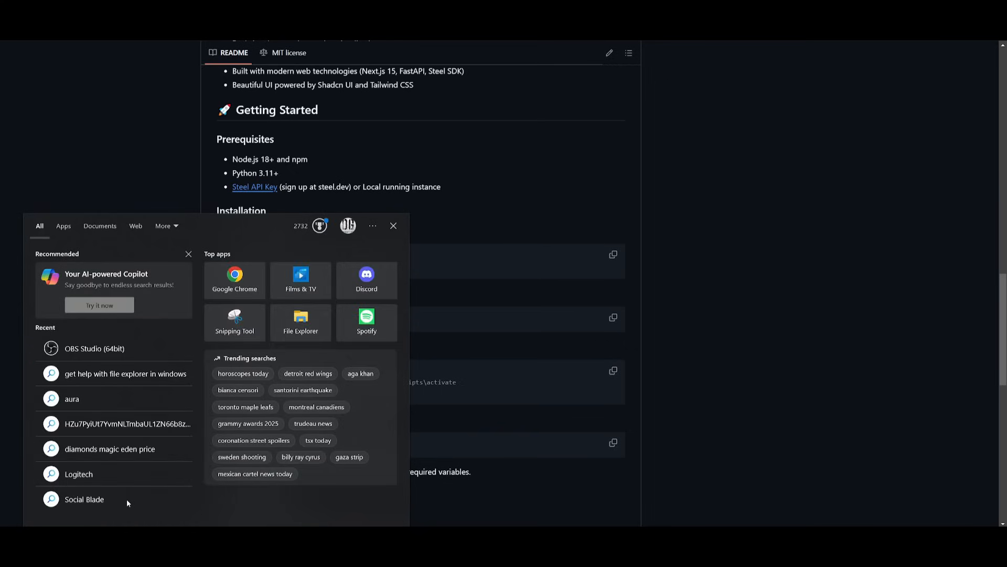
- Search 'com' in Start and launch Command Prompt
type("code")
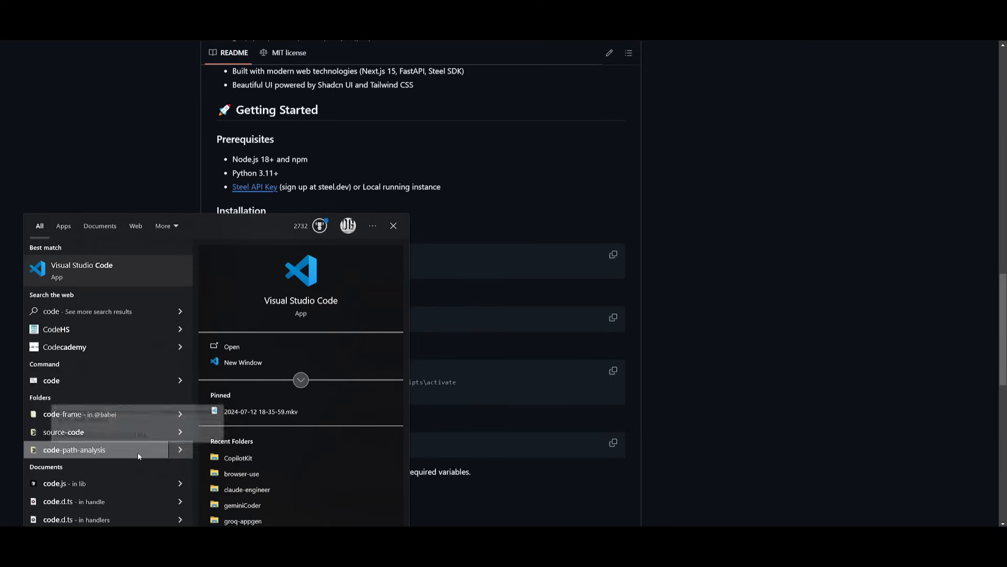
type("com")
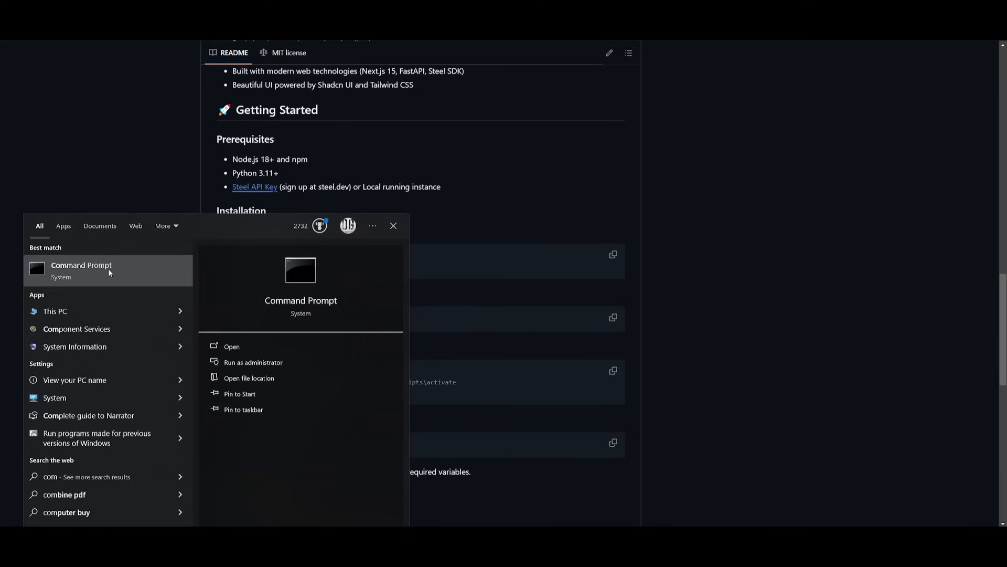
left_click(81, 270)
type("git clone https://github.com/steel-dev/surf.new")
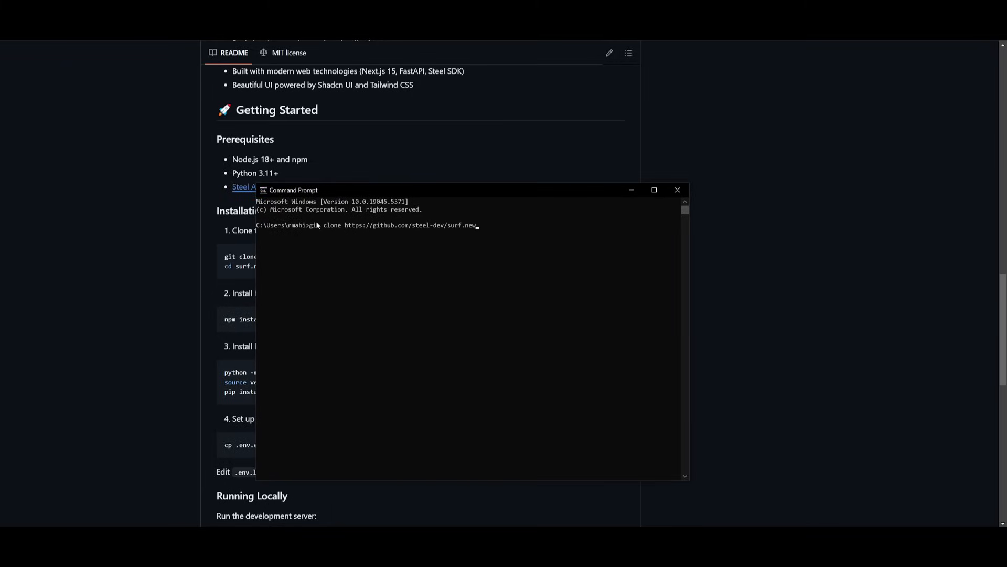
- Clone the surf.new repository and copy the npm install command from the README
key("Enter")
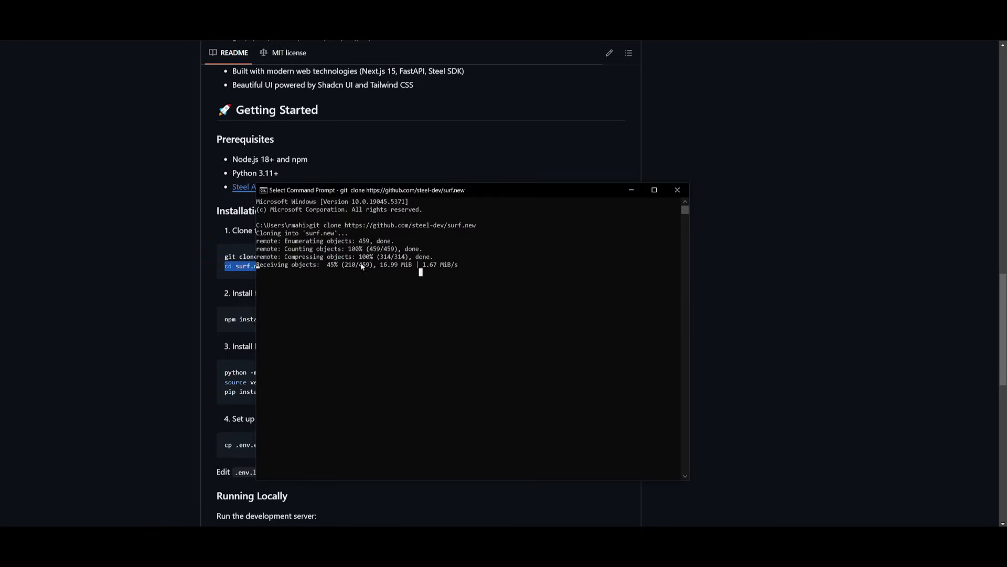
left_click(677, 189)
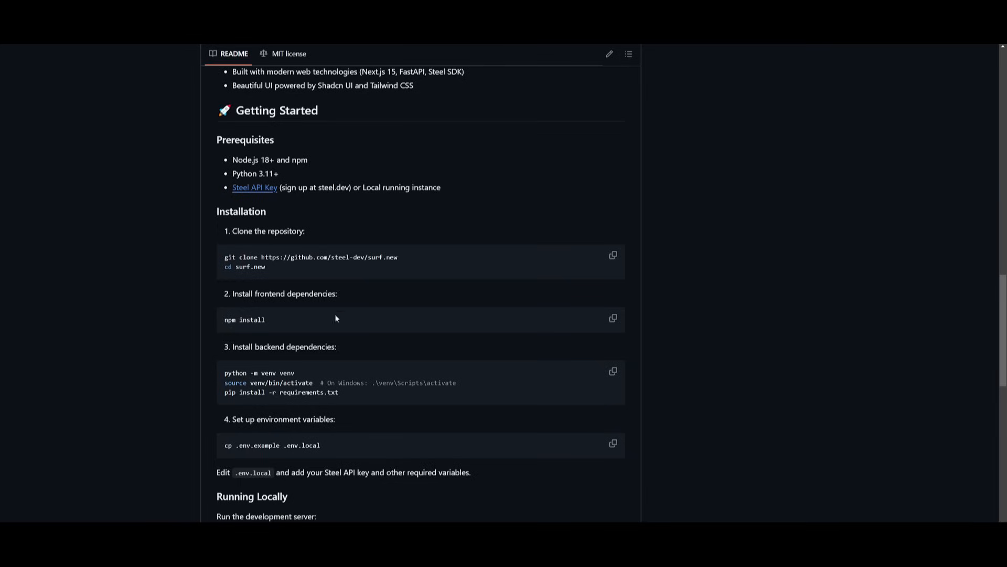
double_click(244, 319)
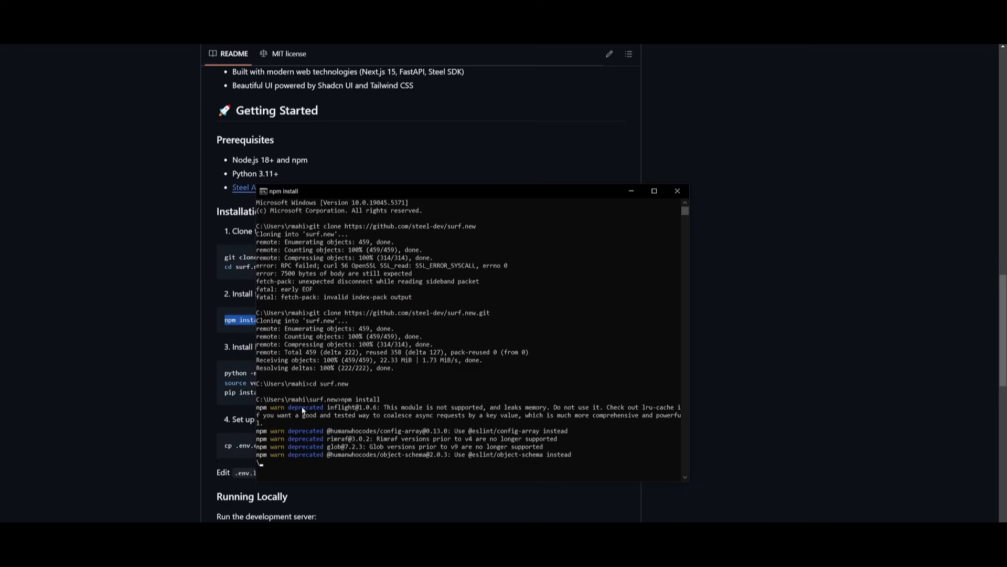
left_click(677, 191)
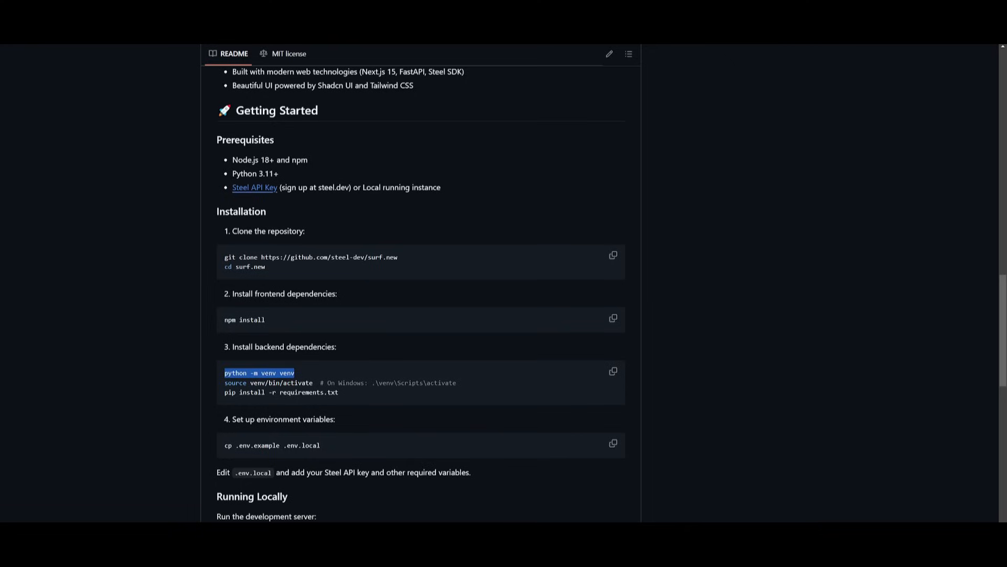
mouse_move(572, 501)
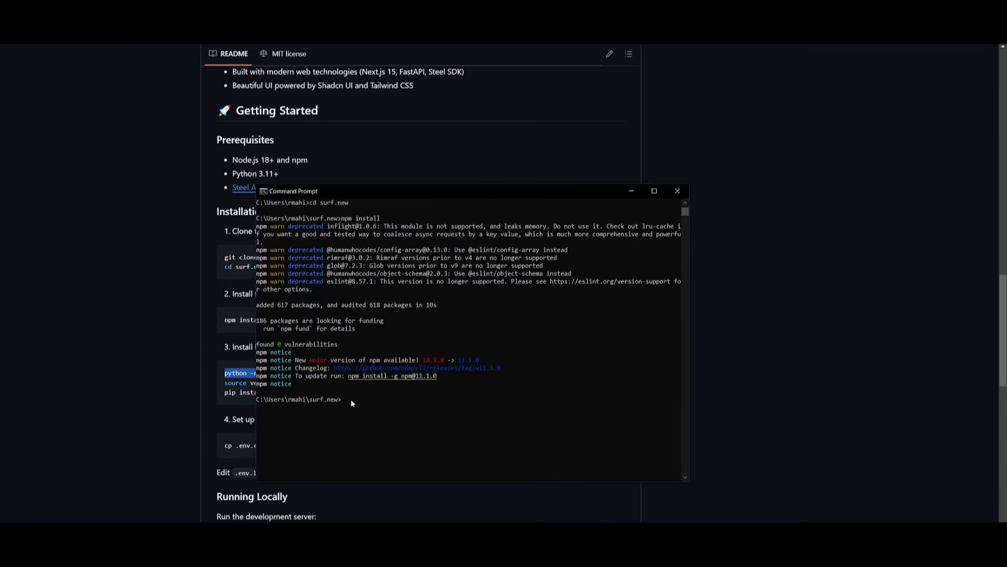
- Run python -m venv venv, .\venv\Scripts\activate, and pip install -r requirements.txt
type("python -m venv venv")
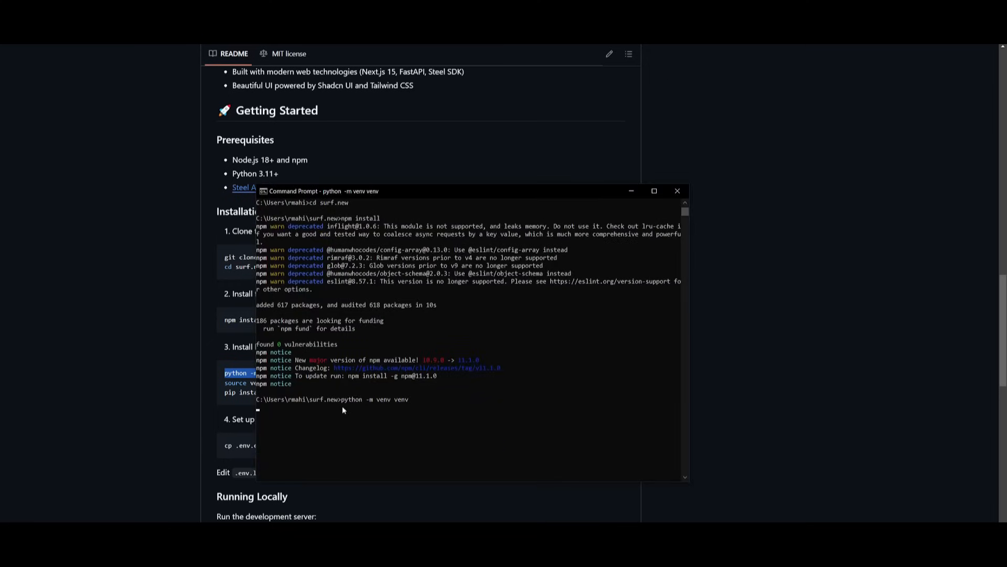
left_click(678, 191)
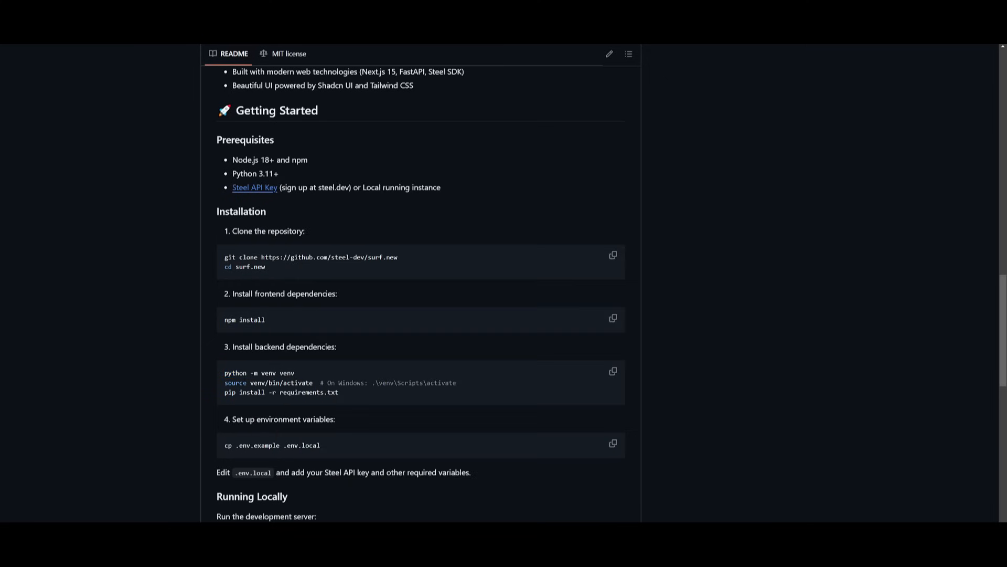
mouse_move(460, 386)
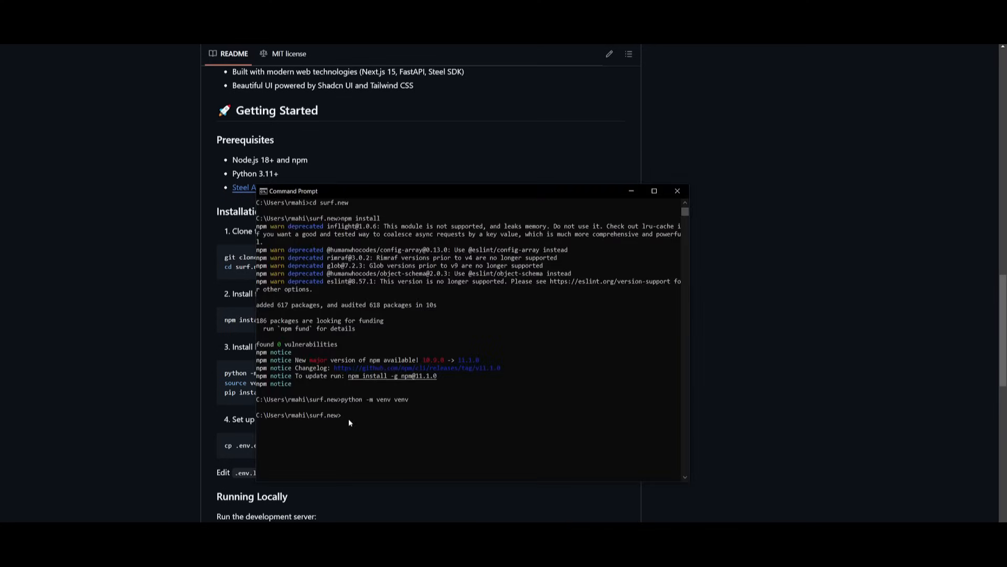
type(".\\venv\\Scripts\\activate")
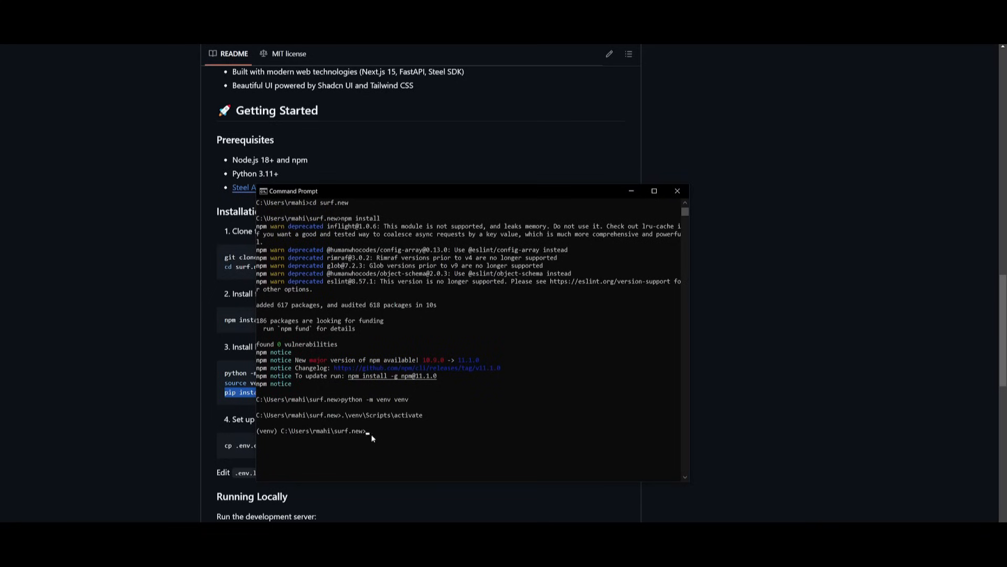
type("pip install -r requirements.txt")
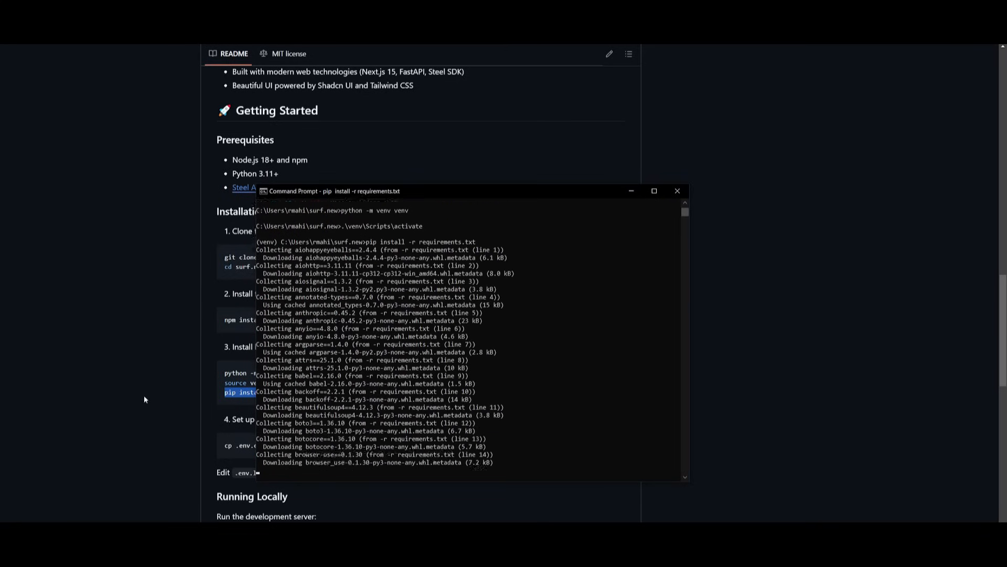
left_click(678, 191)
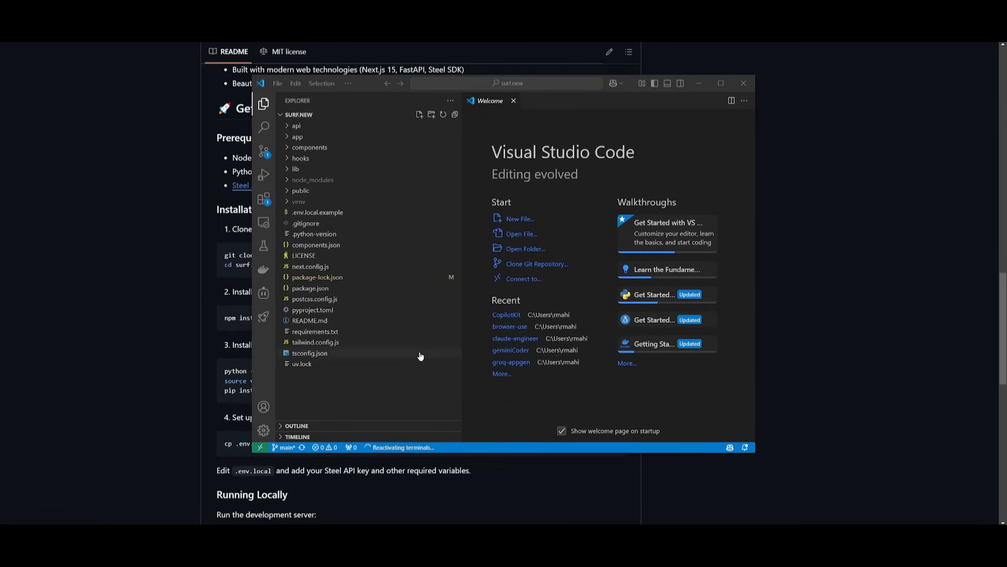
- Open the surf.new folder in VS Code and rename .env.local.example to .env.local
left_click(276, 84)
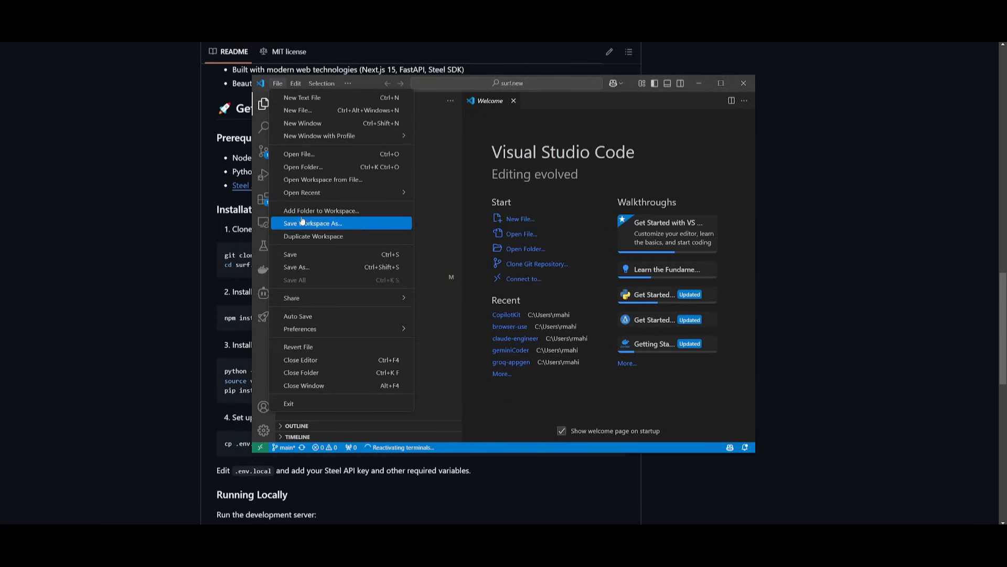
mouse_move(130, 237)
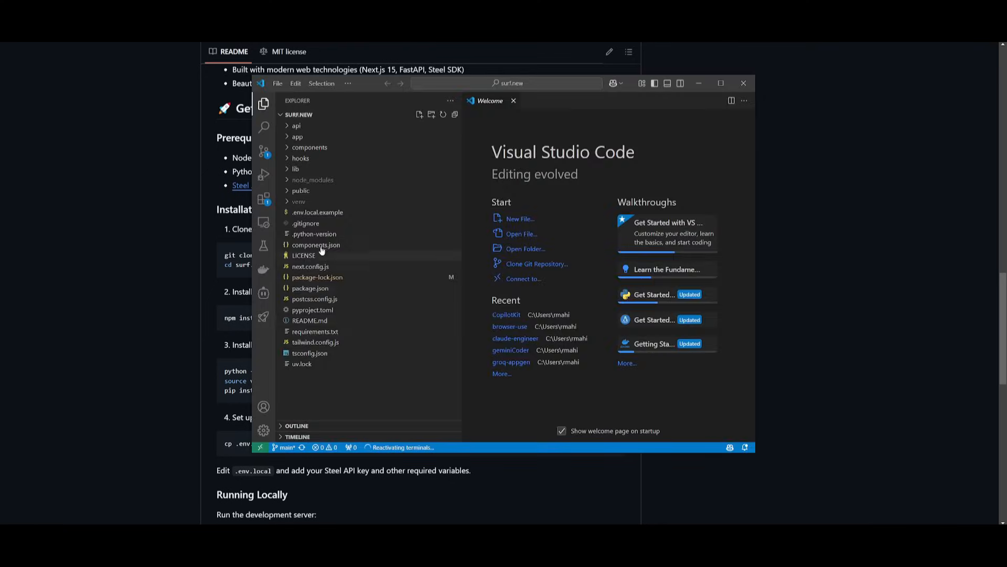
left_click(318, 212)
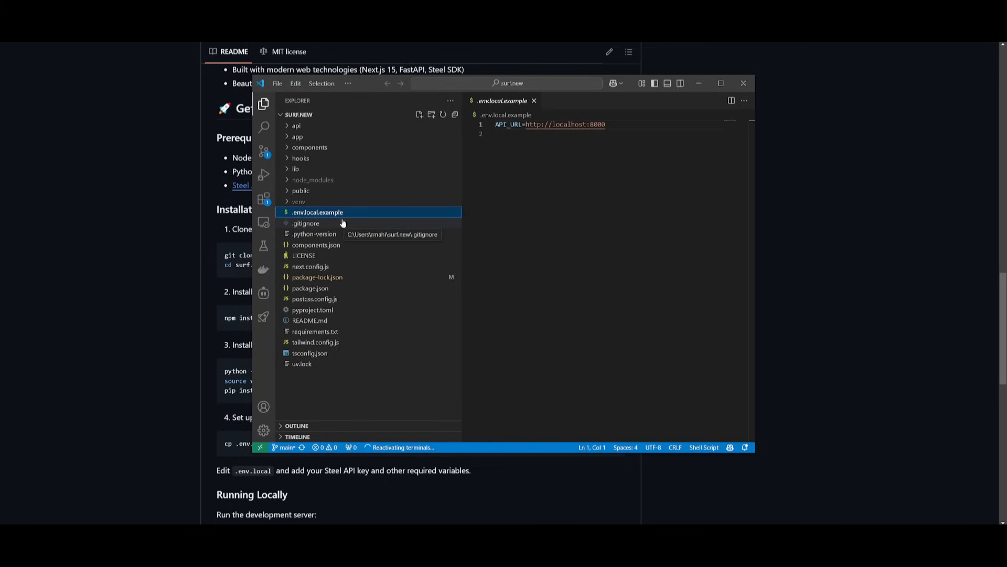
mouse_move(216, 227)
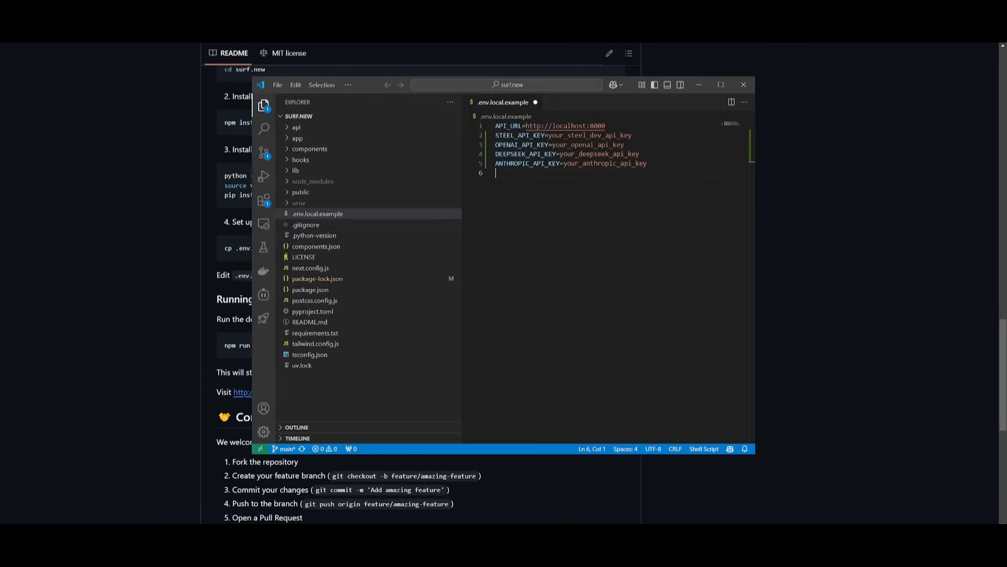
right_click(317, 213)
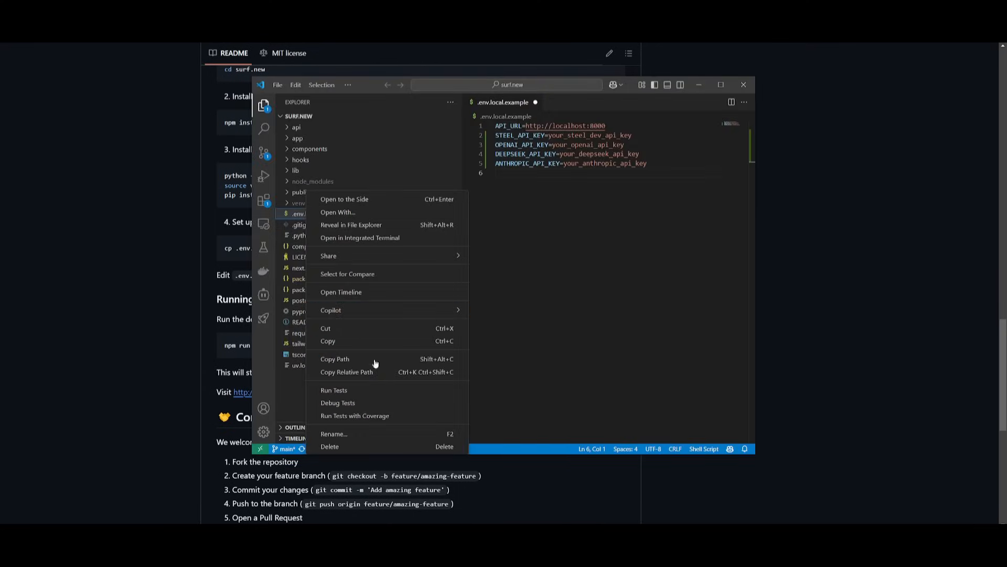
left_click(334, 434)
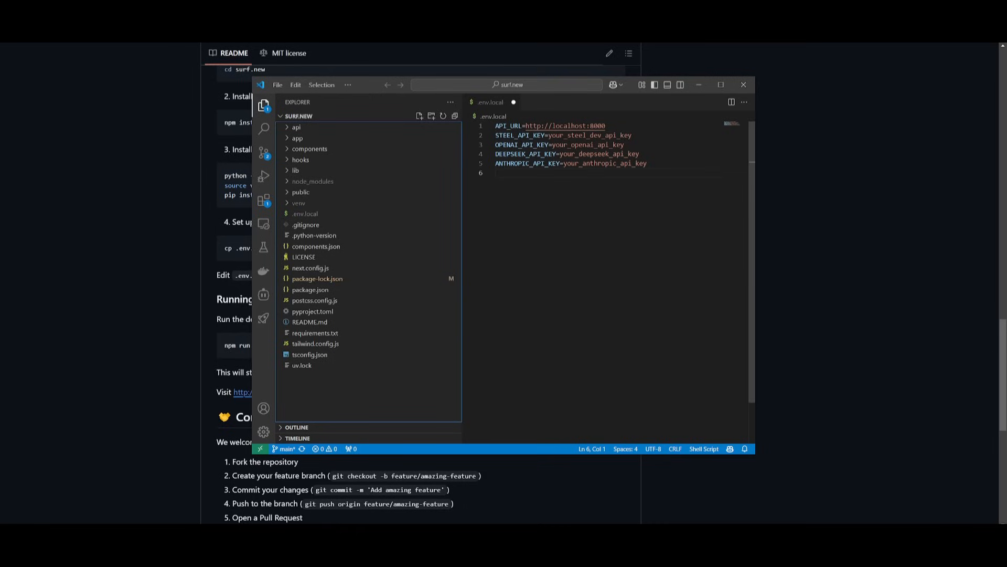
left_click(744, 85)
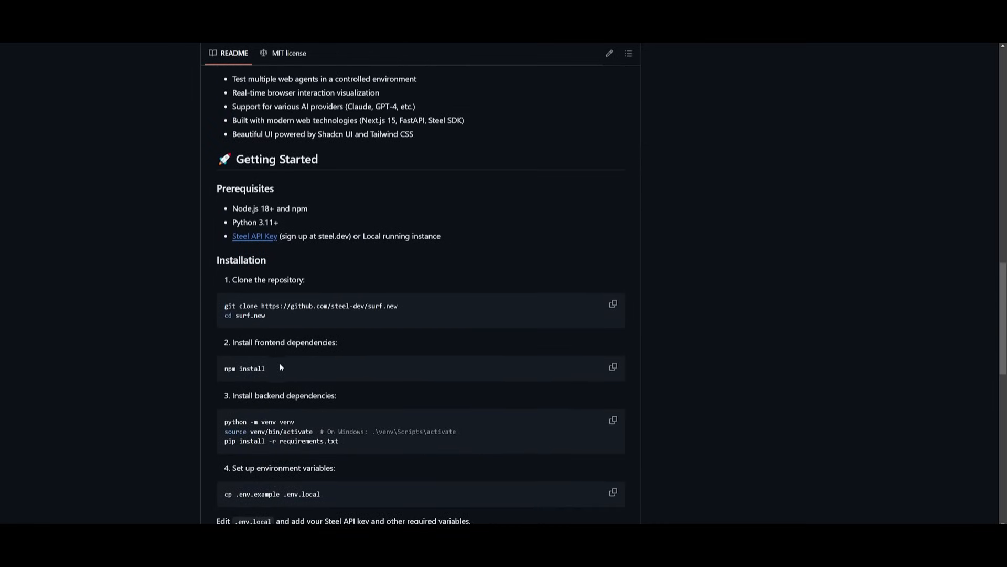
mouse_move(519, 230)
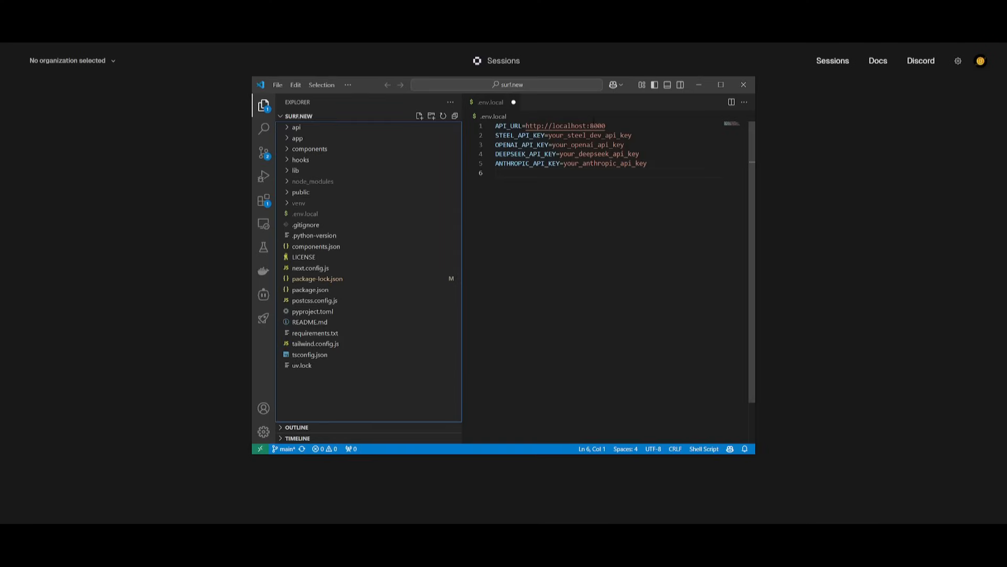
left_click_drag(495, 144, 558, 153)
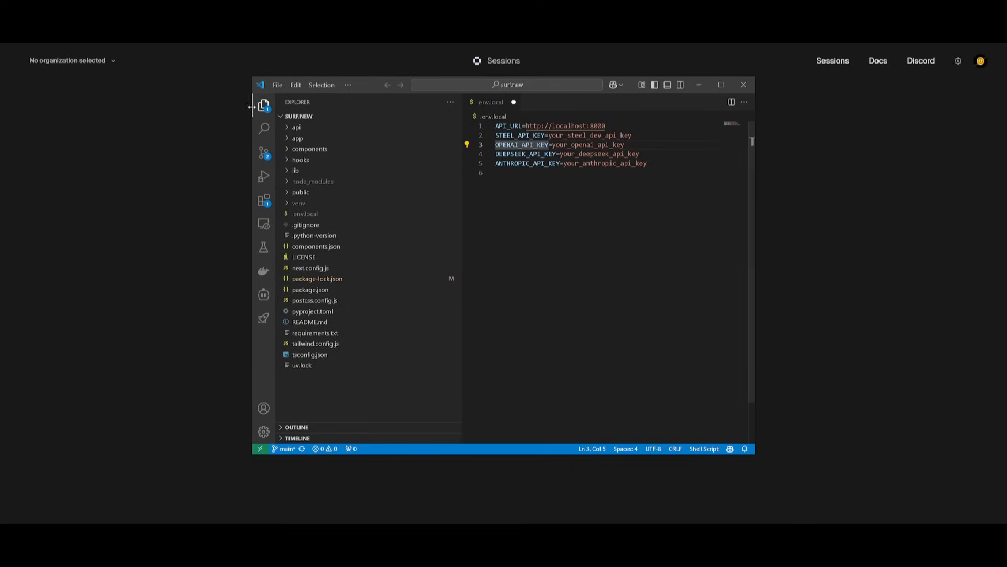
left_click(277, 84)
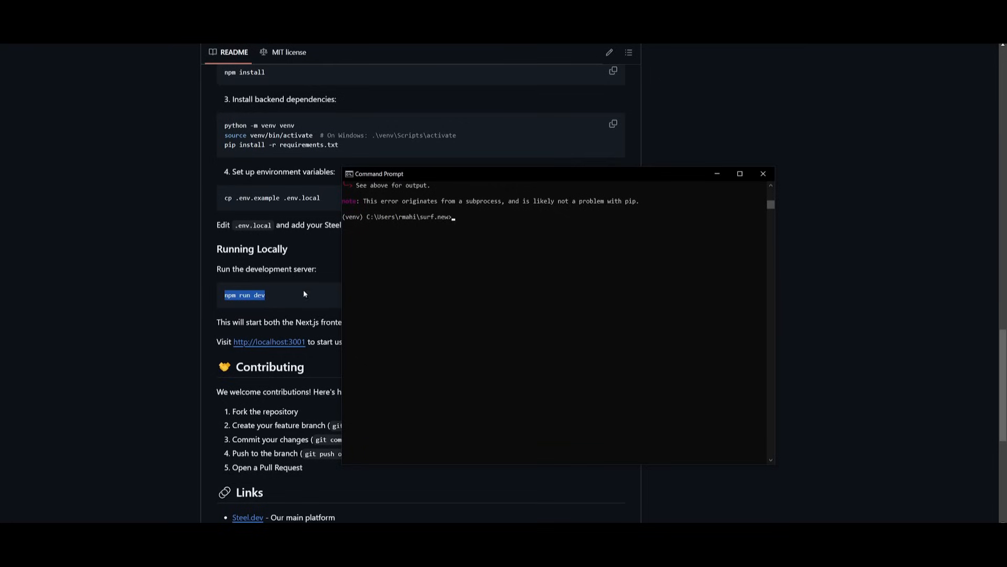
type("npm run dev")
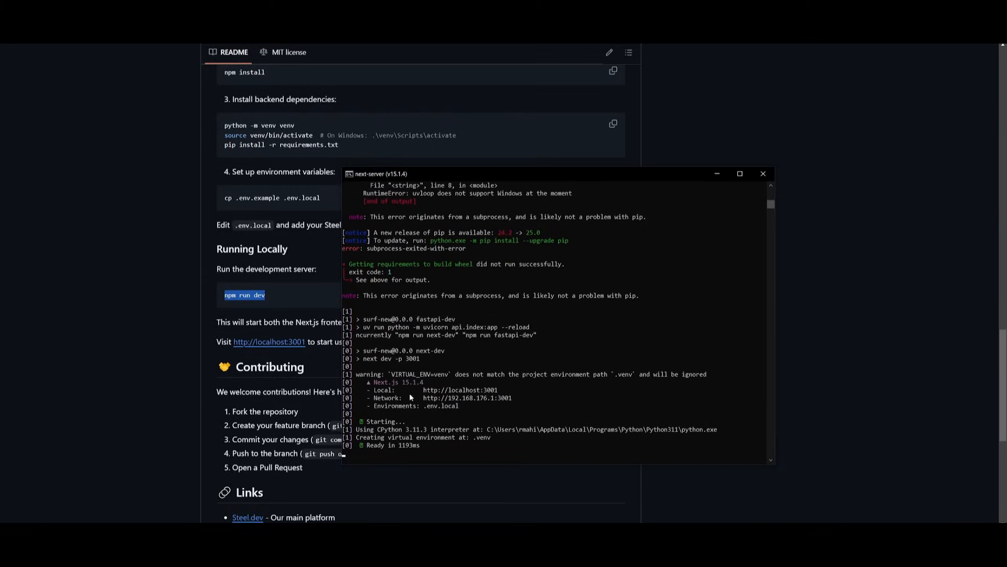
double_click(461, 389)
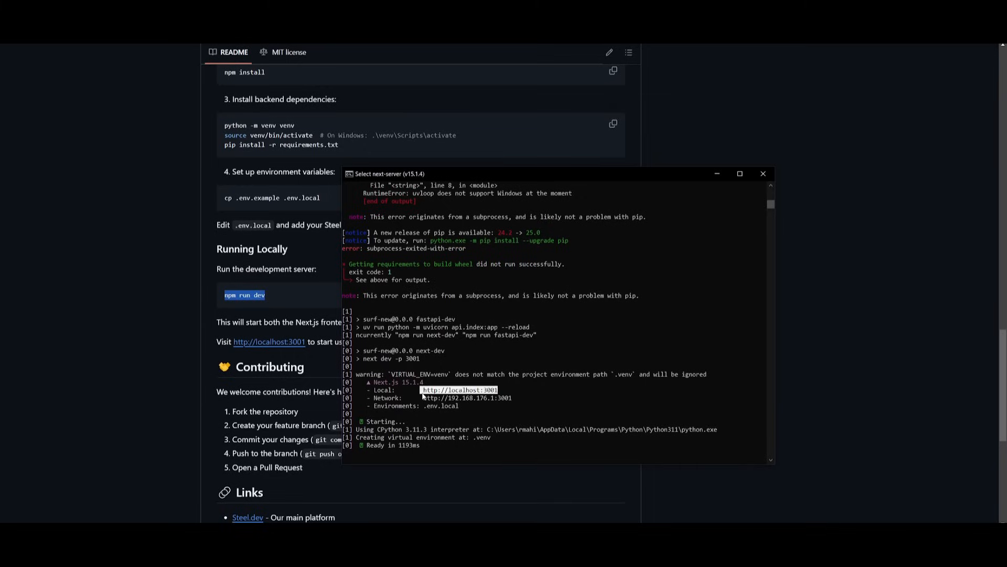
left_click(763, 174)
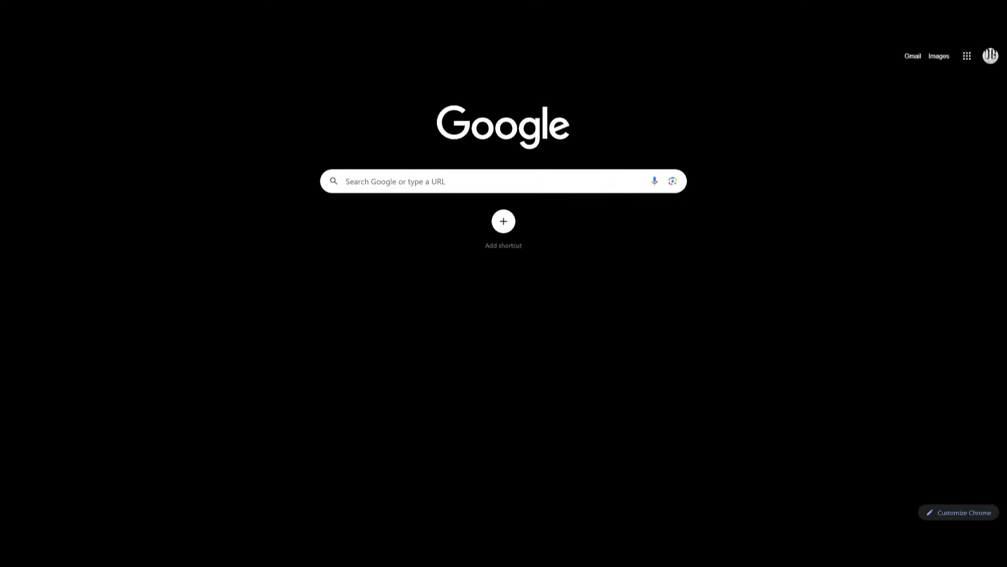
mouse_move(600, 277)
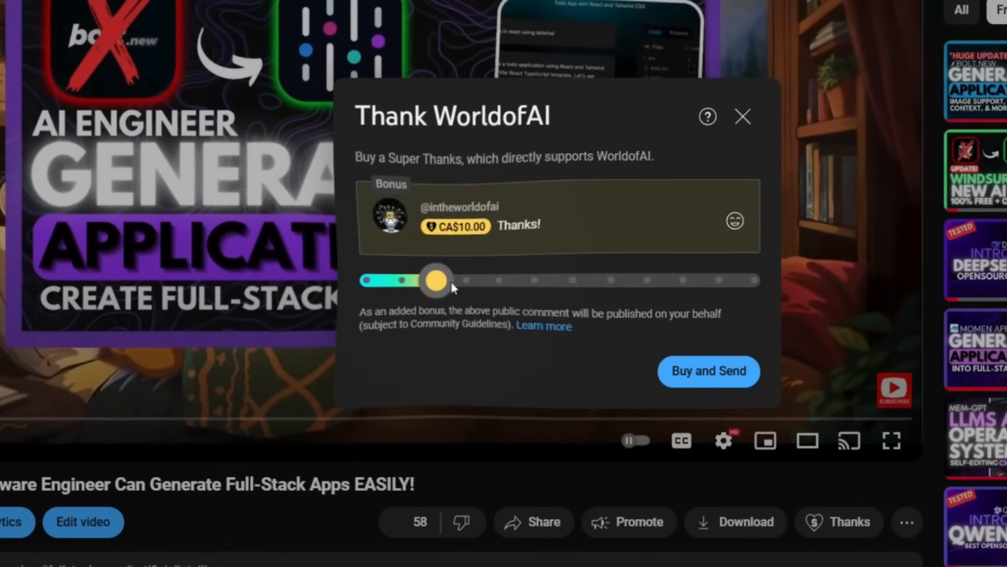
- Raise Super Thanks to CA$400, then view WorldofAI's AI Futurist membership tier
left_click_drag(436, 280, 629, 283)
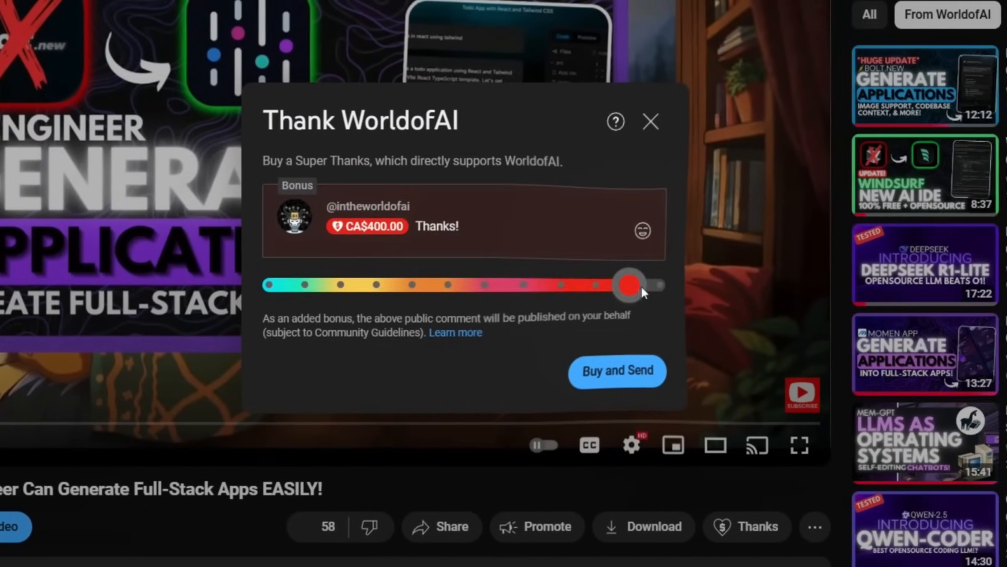
left_click(642, 231)
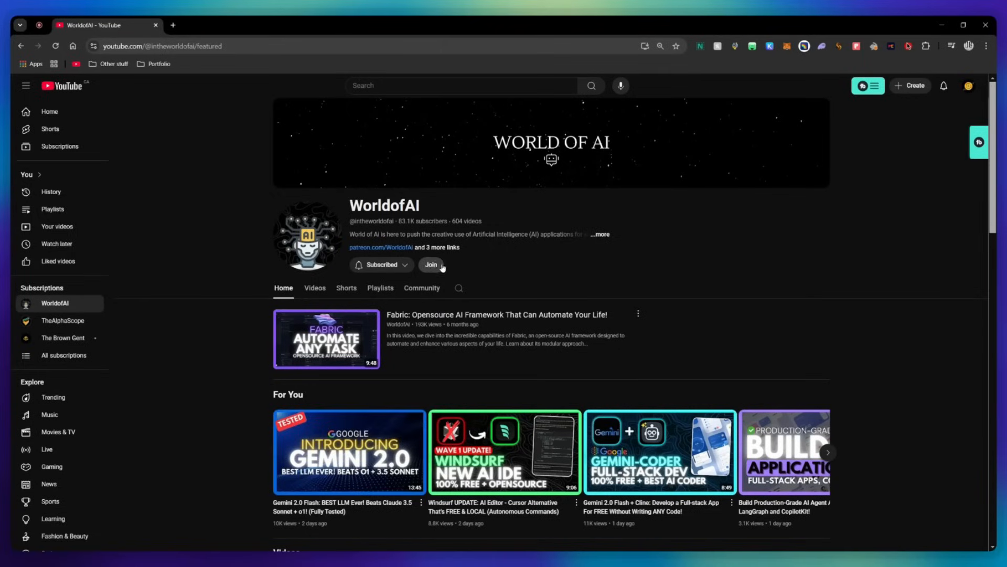
left_click(431, 264)
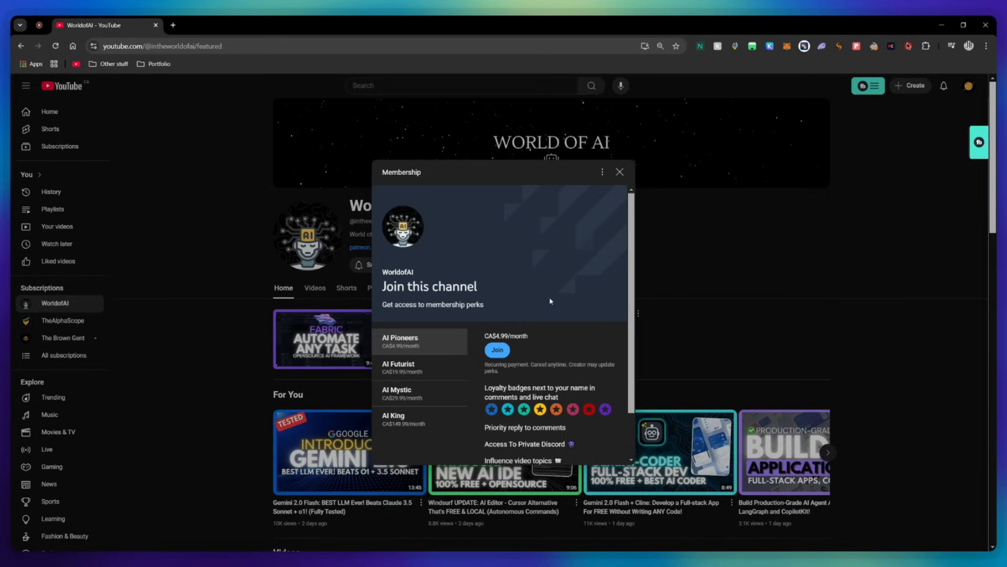
left_click(398, 368)
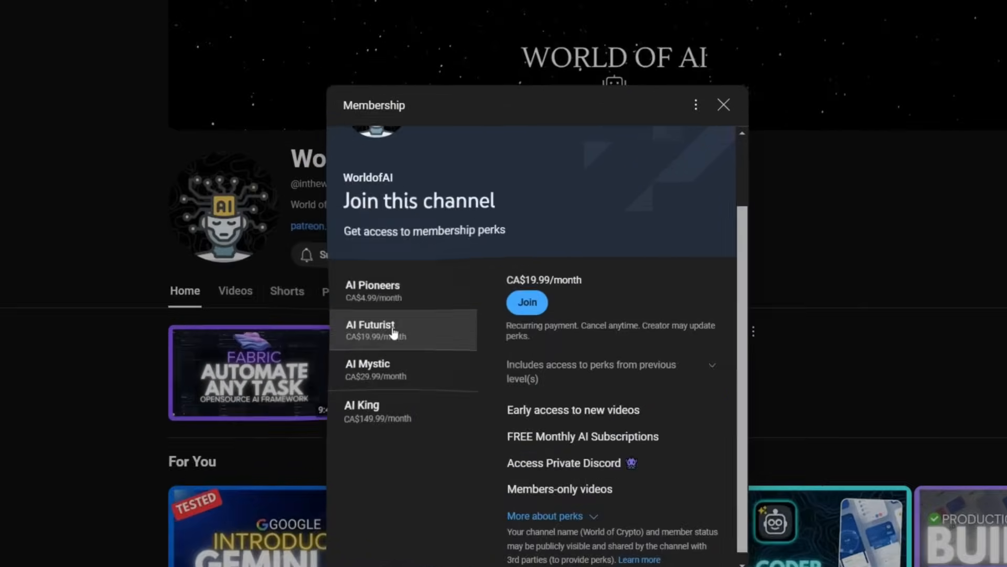
left_click(414, 352)
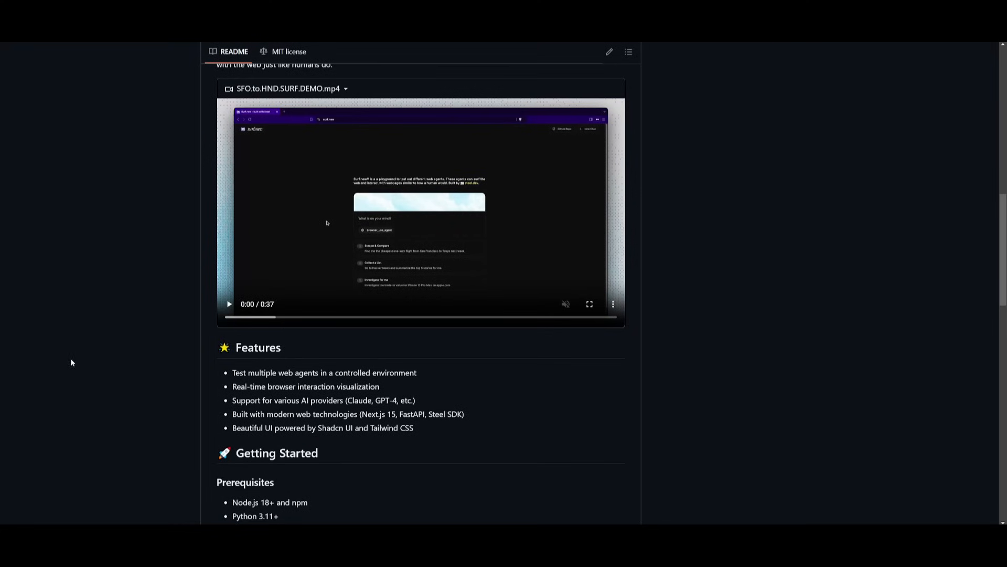
- Scroll the Surf.new README down to the prerequisites and installation steps
scroll("down", 3)
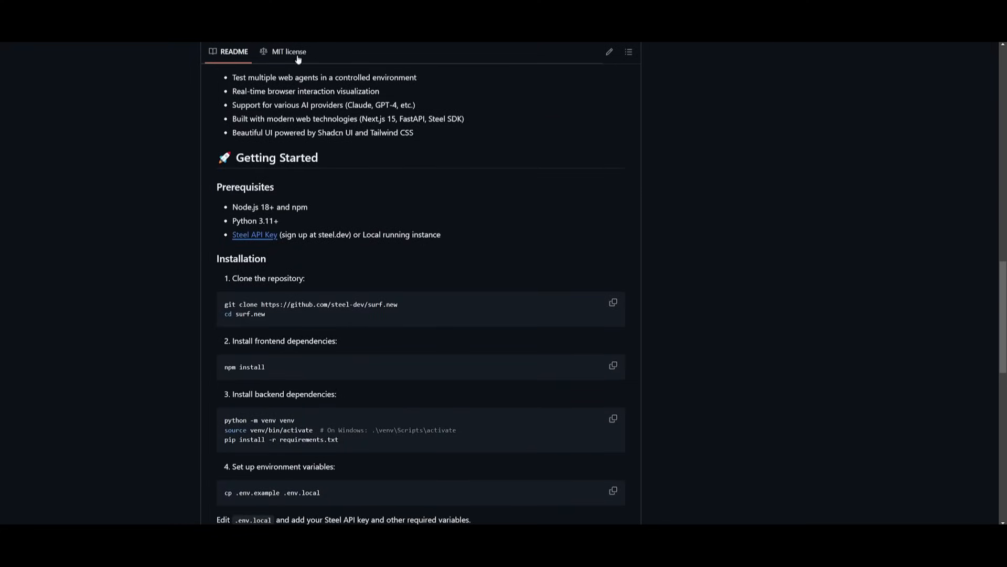
mouse_move(627, 242)
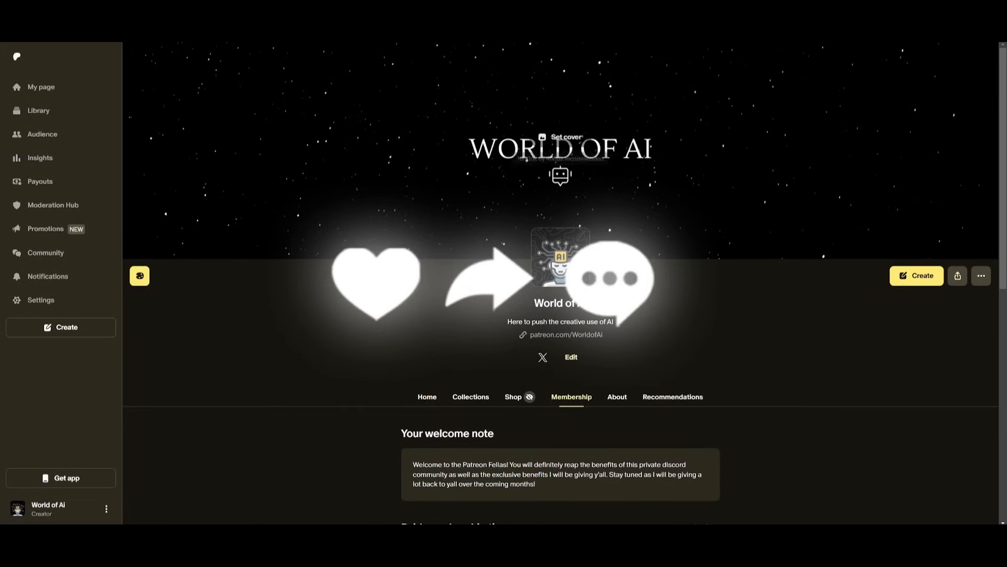
- Open the WorldofAI channel's Videos tab and scroll down to older uploads
left_click(541, 357)
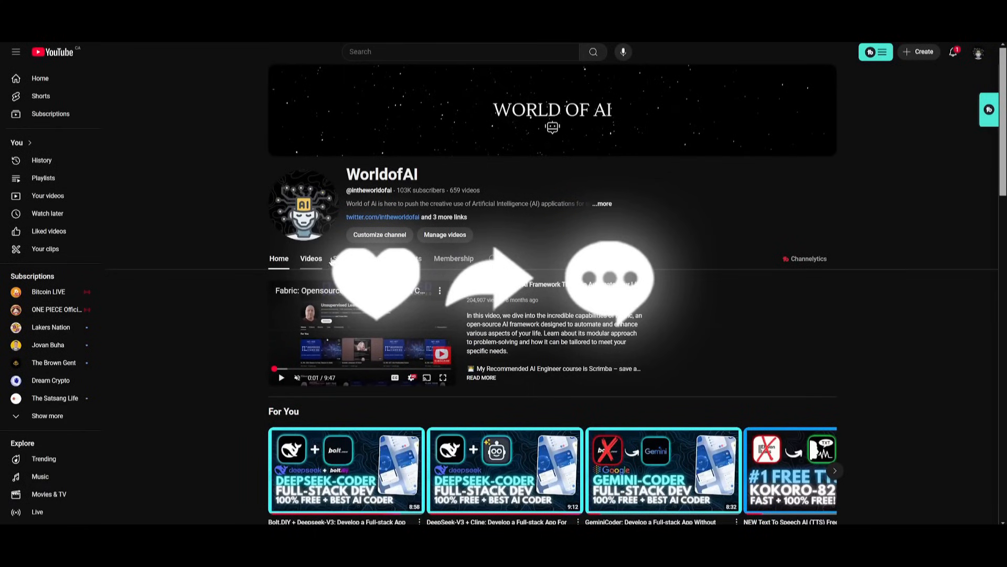
left_click(310, 258)
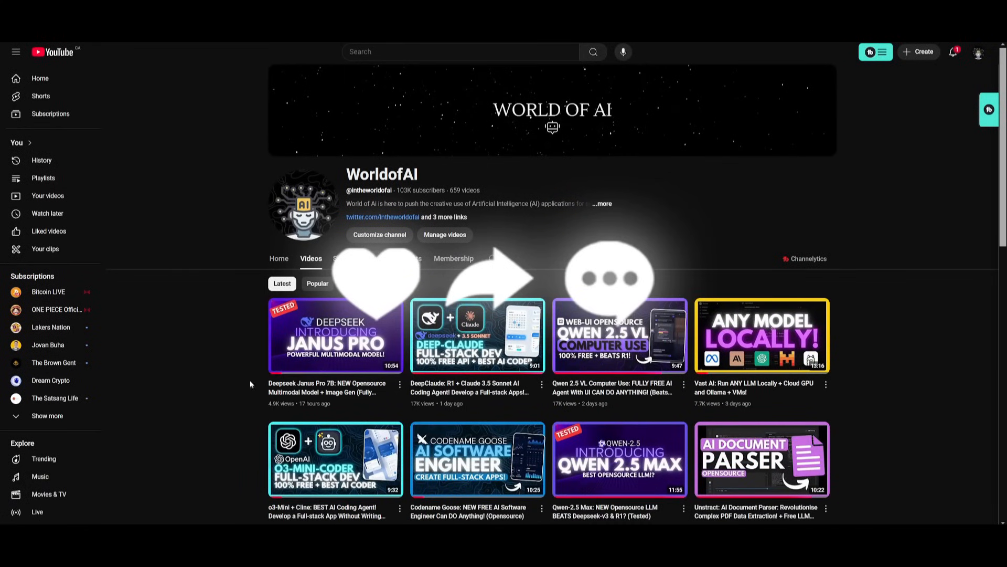
scroll("down", 3)
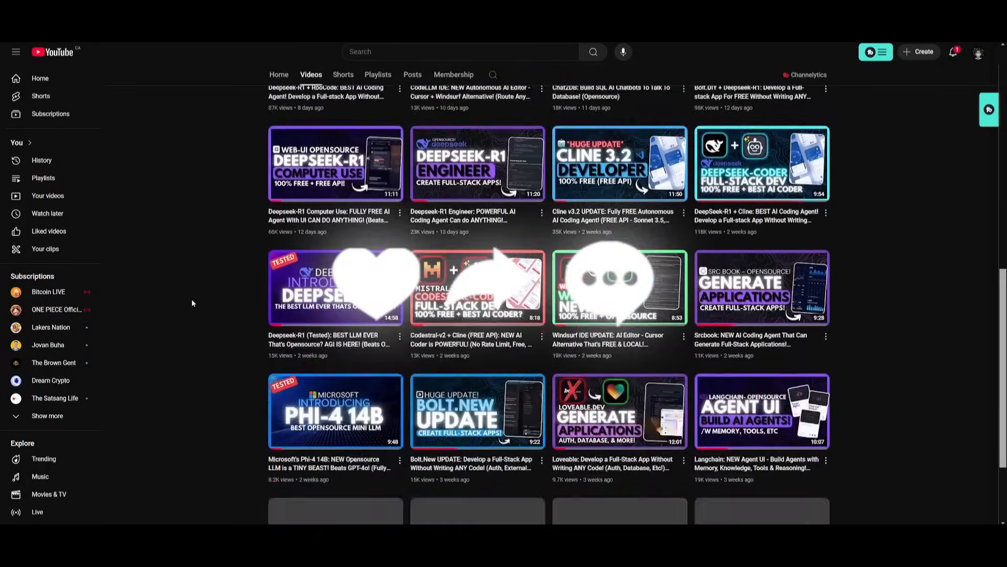
scroll("down", 3)
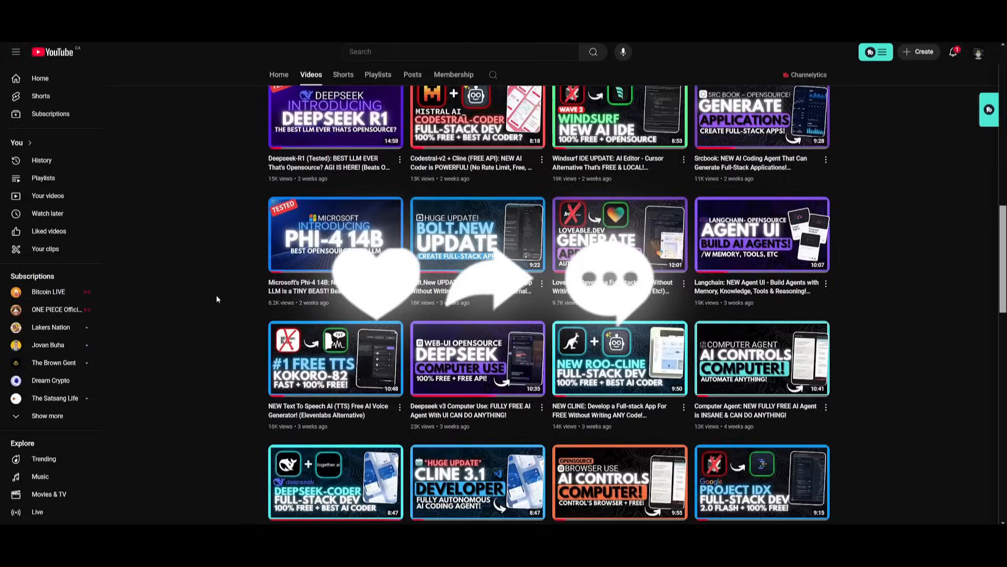
scroll("down", 3)
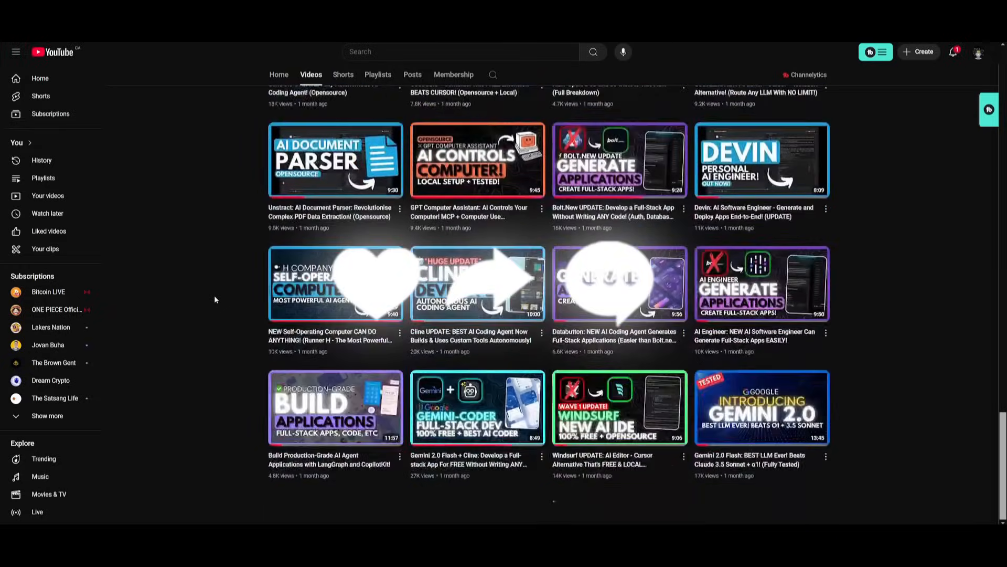
scroll("down", 3)
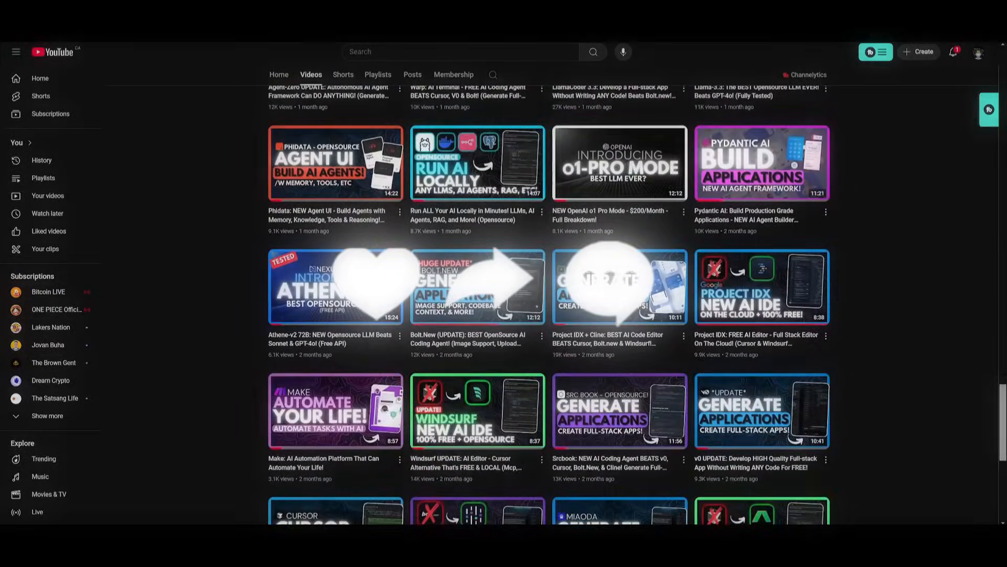